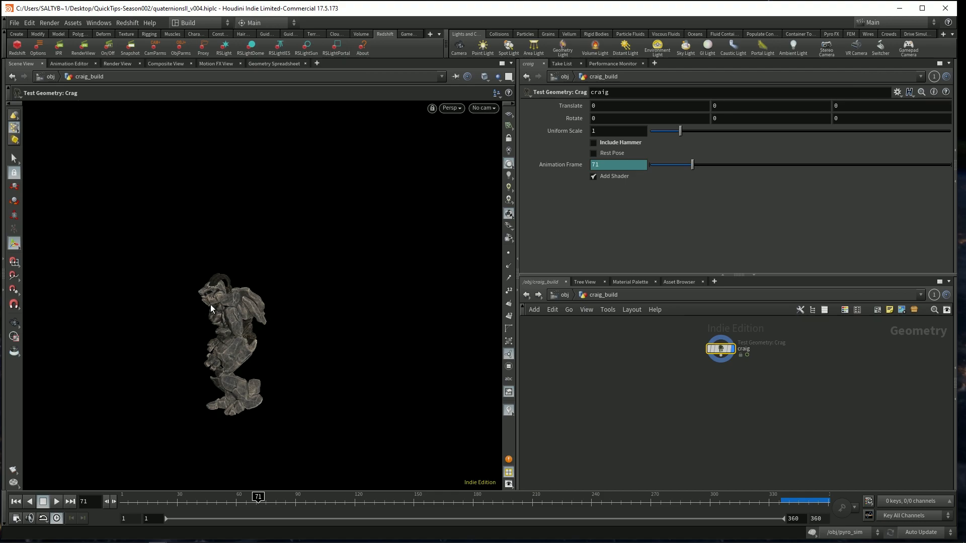
pyautogui.moveTo(276, 262)
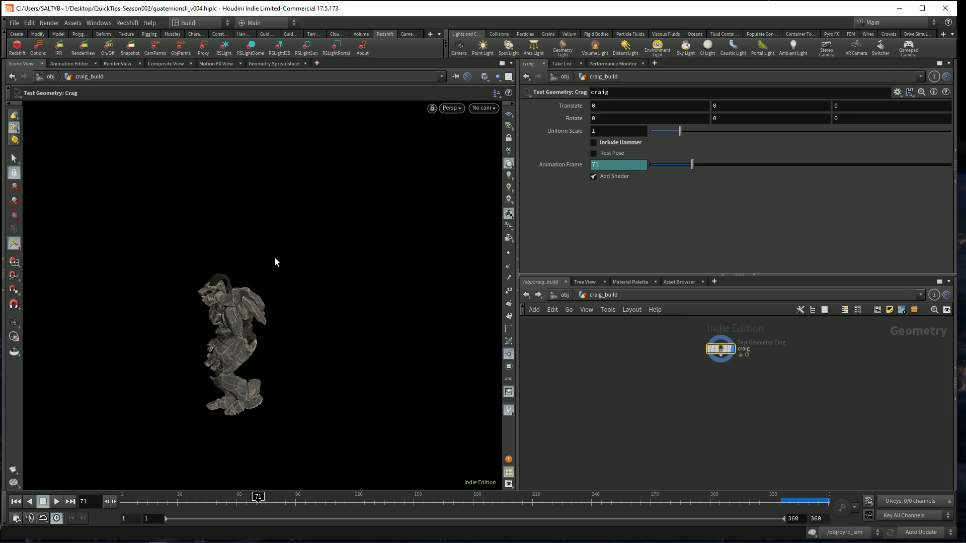
pyautogui.moveTo(223, 463)
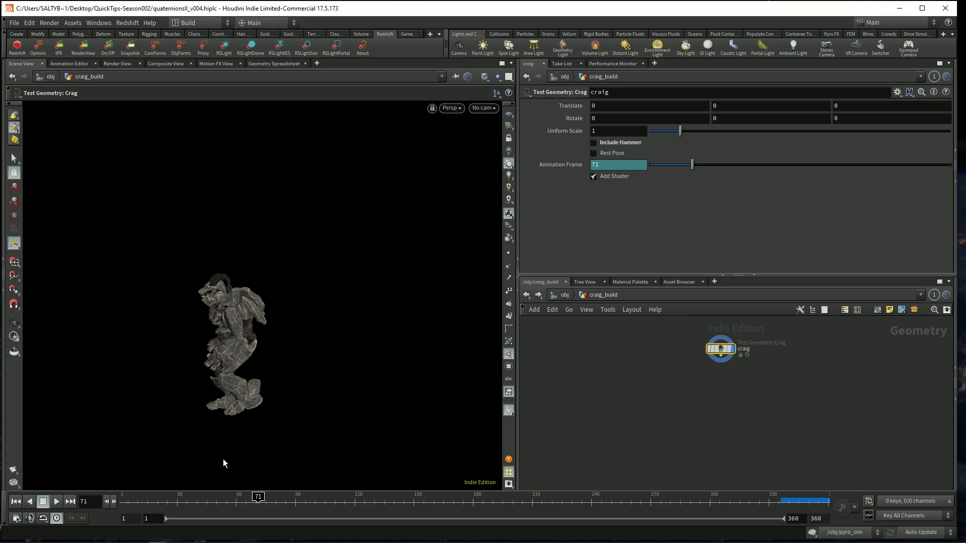
# Step: Scrub Craig's animation through frames 71, 85 and 155, resting at frame 149
pyautogui.moveTo(258, 497); pyautogui.dragTo(243, 497)
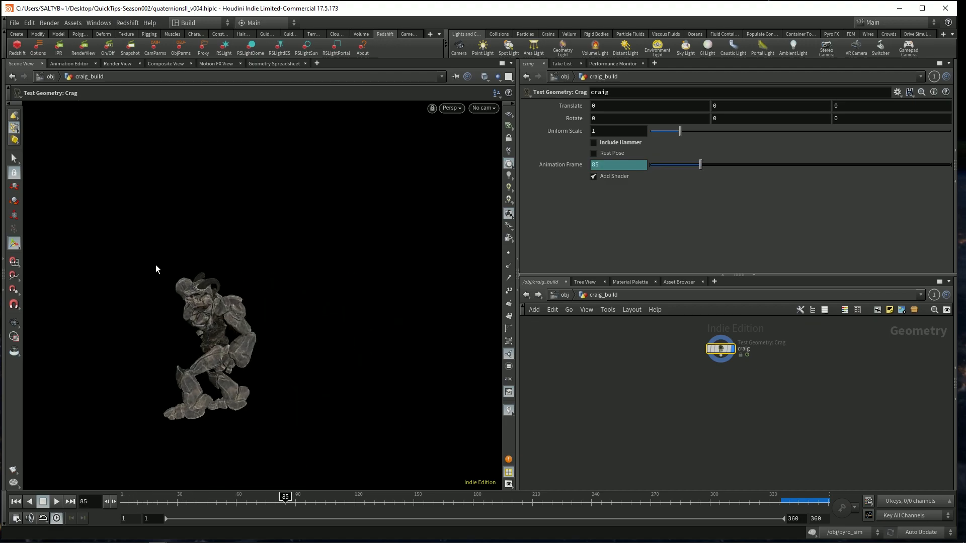
pyautogui.moveTo(442, 319)
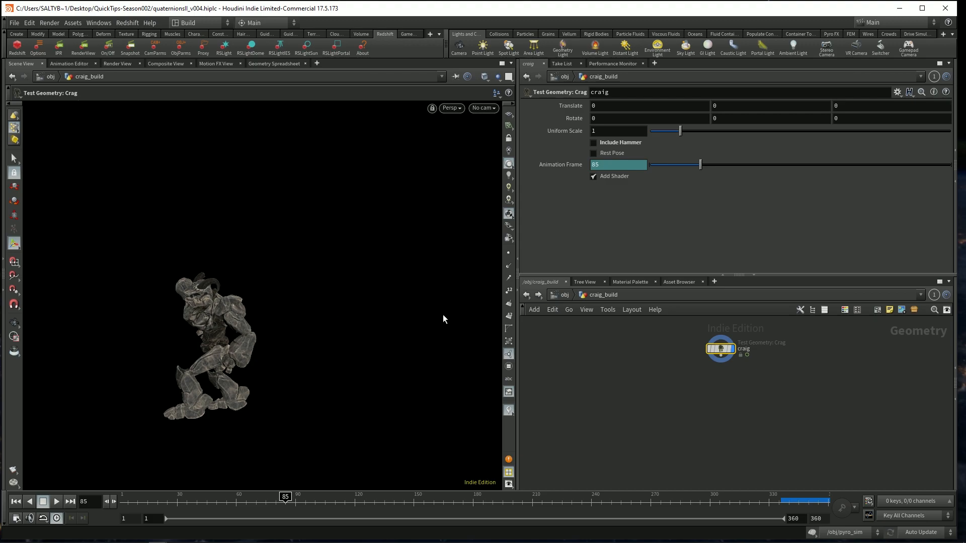
pyautogui.moveTo(142, 256)
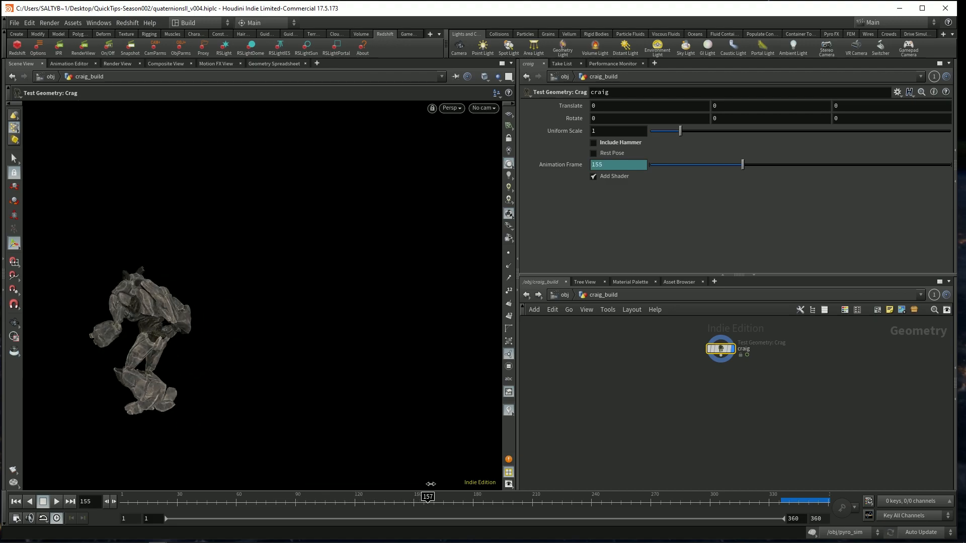
pyautogui.moveTo(426, 496); pyautogui.dragTo(523, 496)
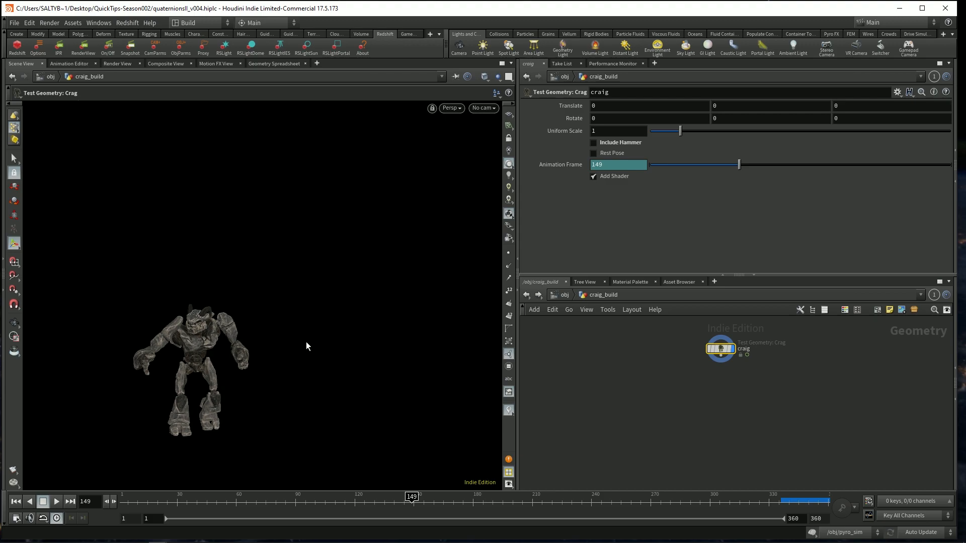
pyautogui.moveTo(282, 342)
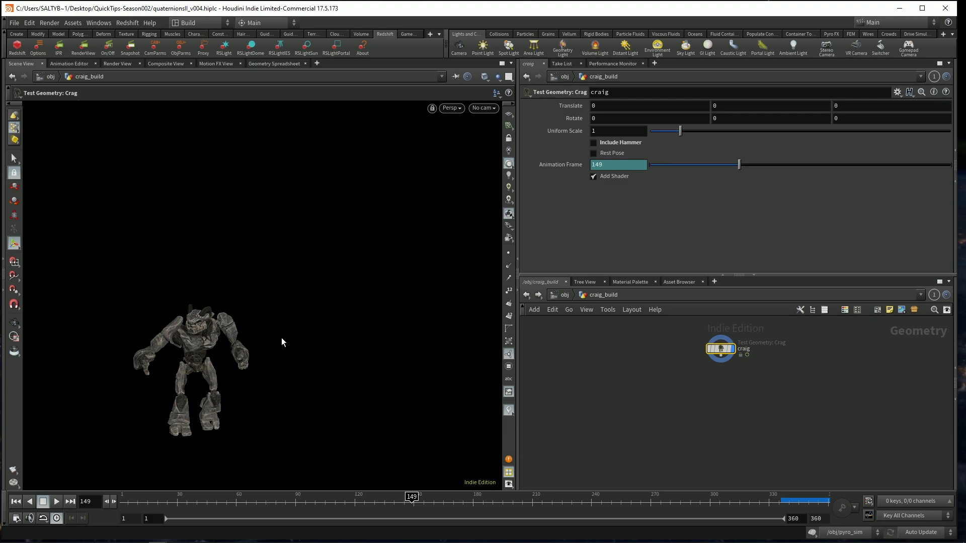
pyautogui.moveTo(267, 341)
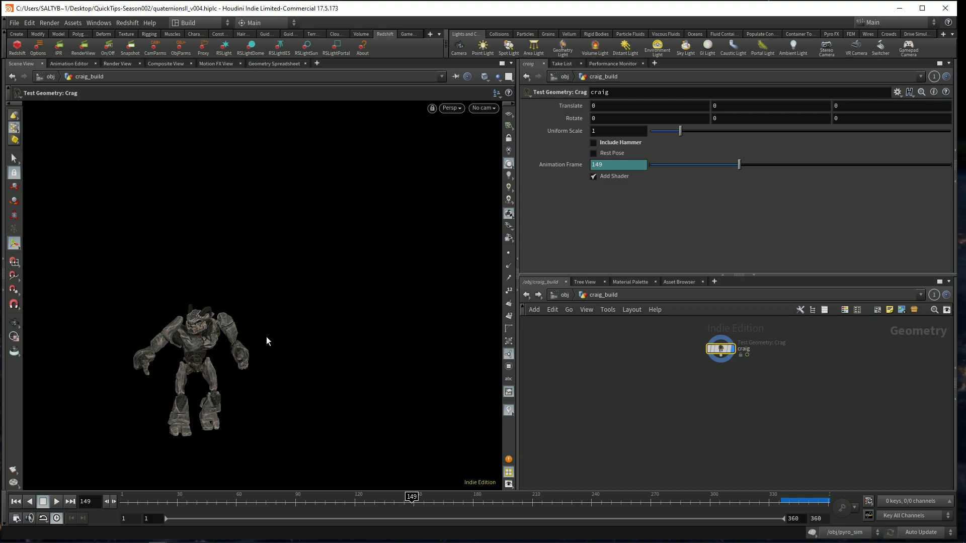
pyautogui.moveTo(226, 367)
pyautogui.write('wra')
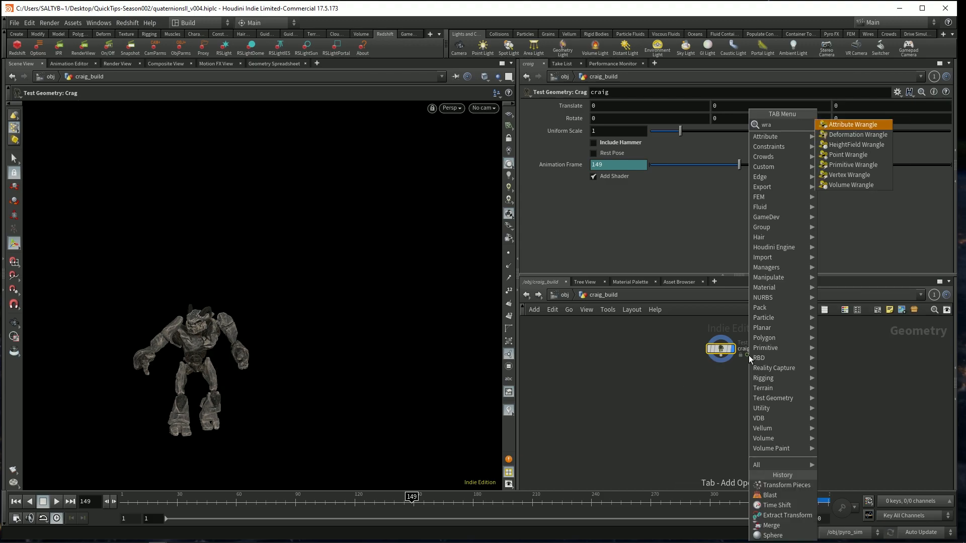
# Step: Add an Attribute Wrangle after Craig set to Run Over Detail (only once) and zoom onto the head
pyautogui.click(853, 125)
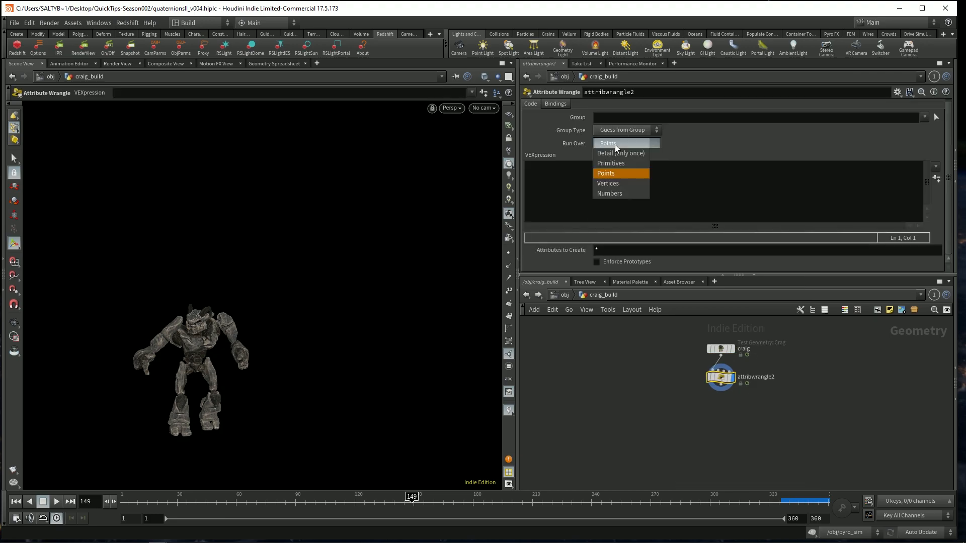
pyautogui.click(621, 153)
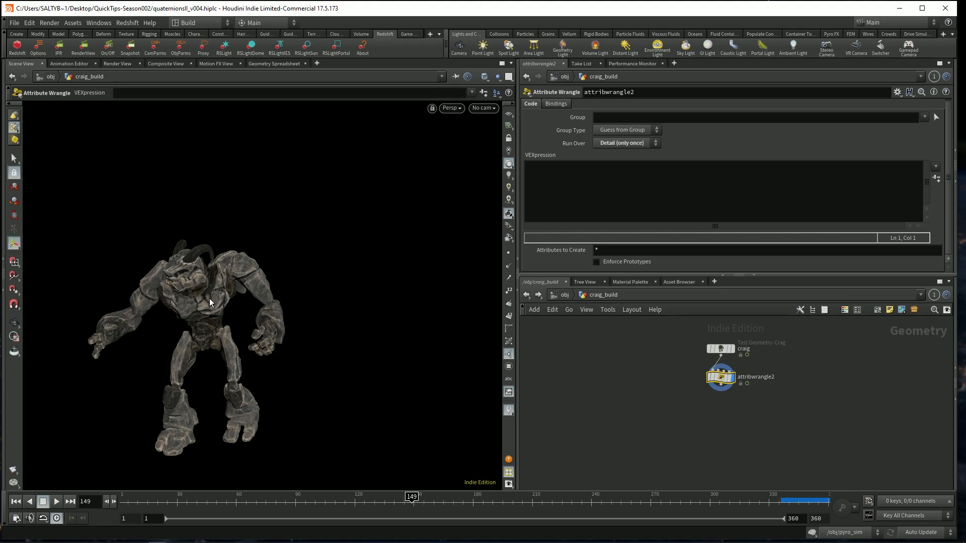
pyautogui.click(720, 349)
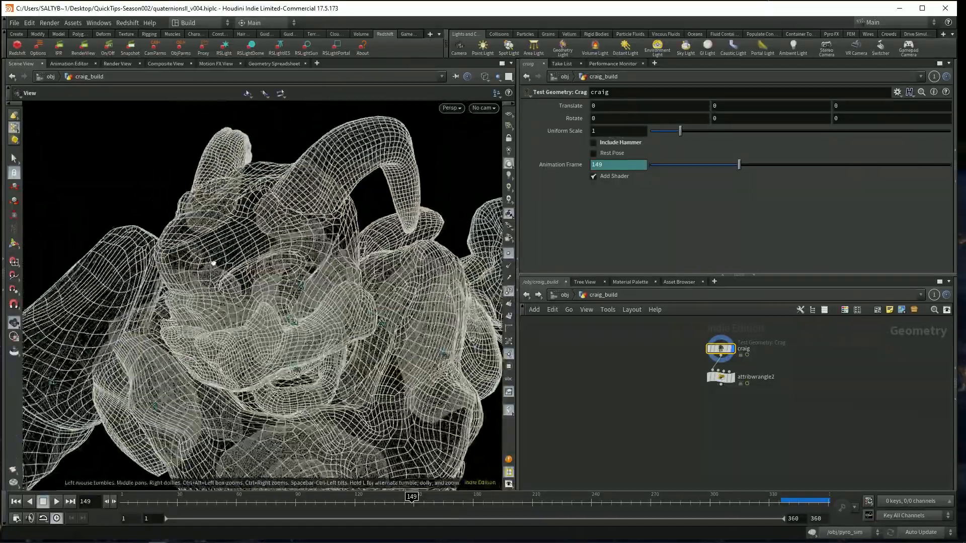
pyautogui.moveTo(212, 263); pyautogui.dragTo(243, 272)
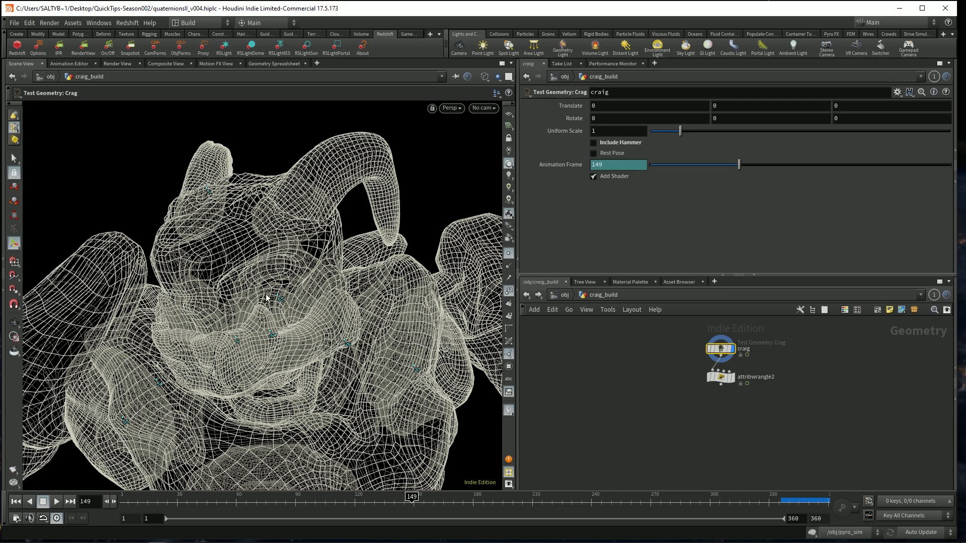
pyautogui.click(721, 376)
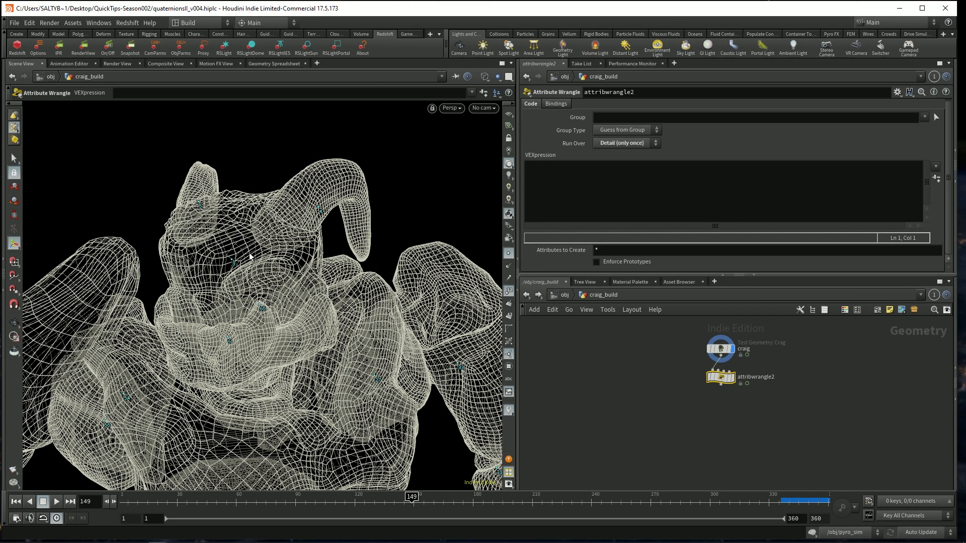
pyautogui.moveTo(238, 295)
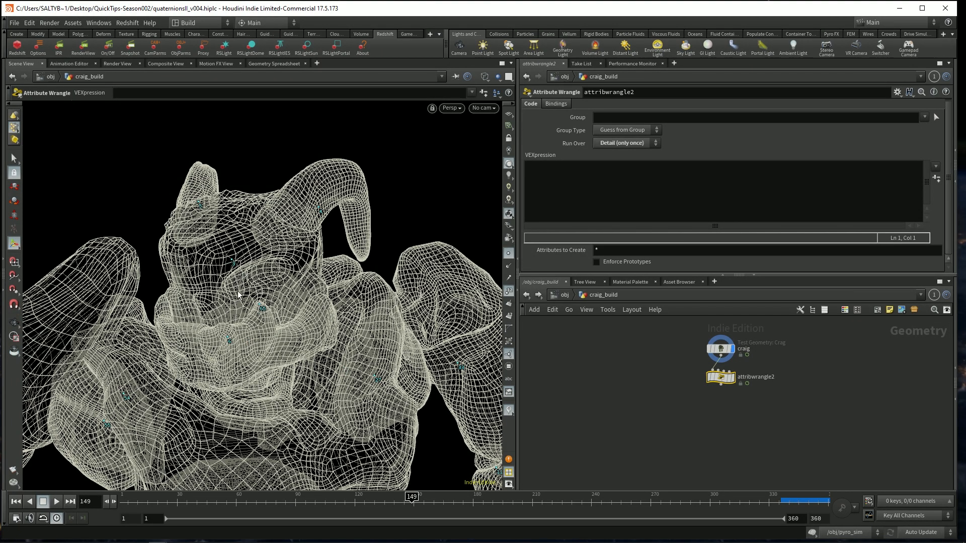
# Step: Write v@capturePos = pointattrib(0,"P",chi("point_number"),0); in the wrangle's VEXpression
pyautogui.click(726, 191)
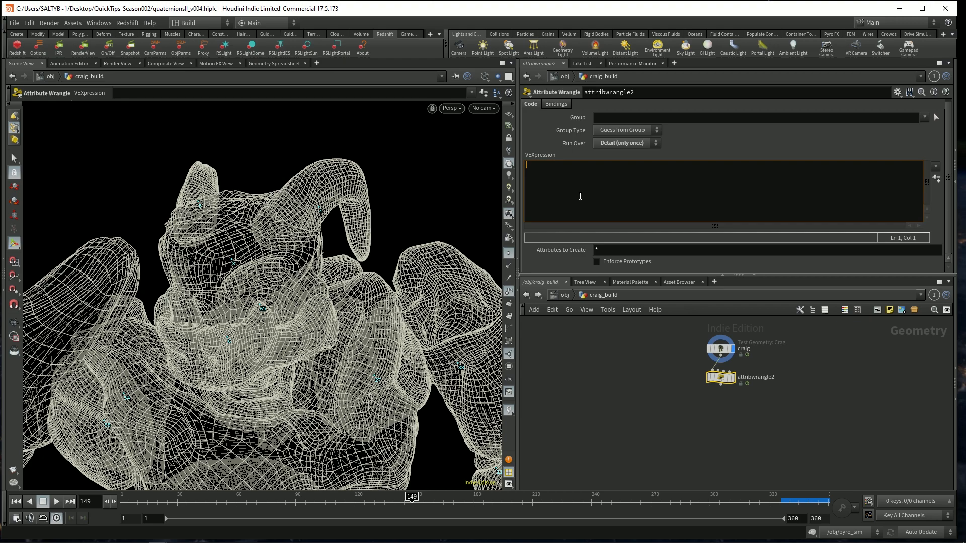
pyautogui.write('v@capturePos =')
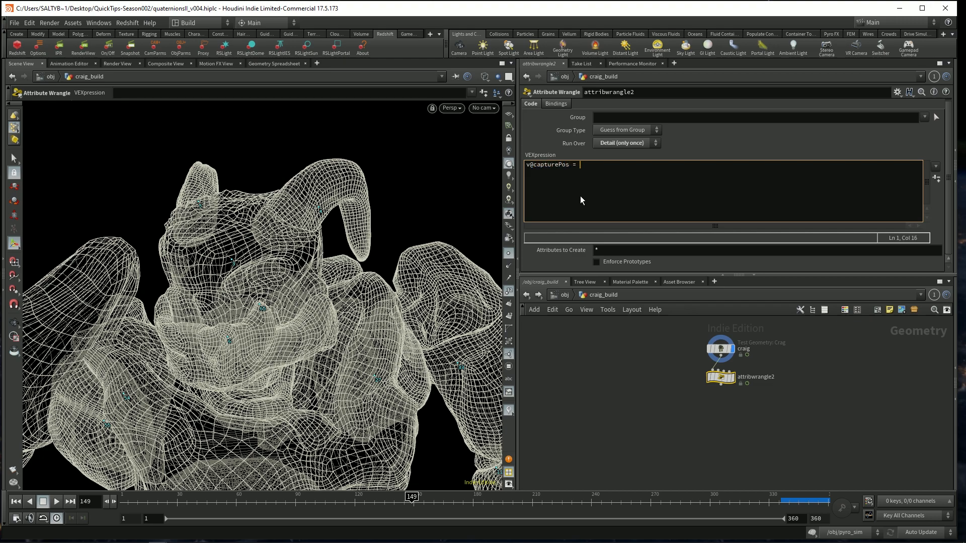
pyautogui.write('pointattrib();')
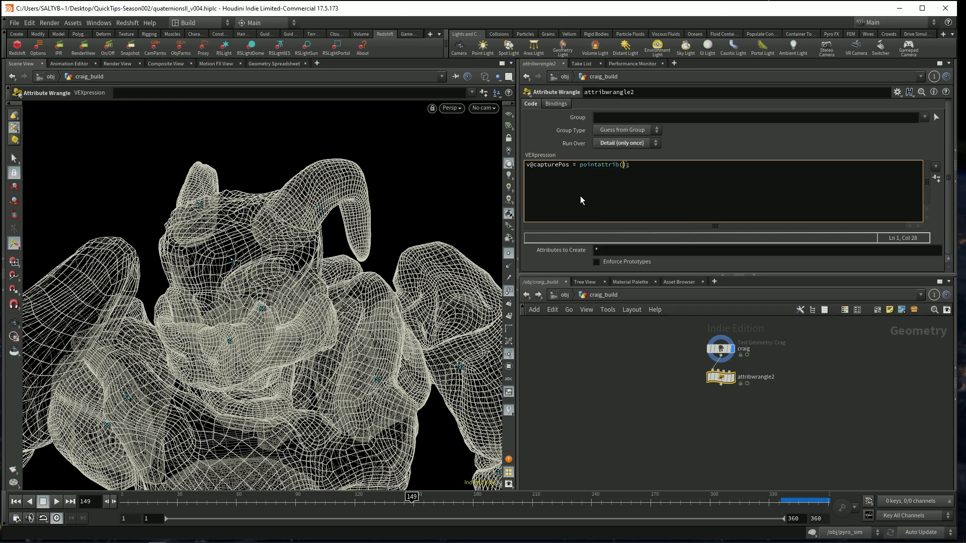
pyautogui.write('0,')
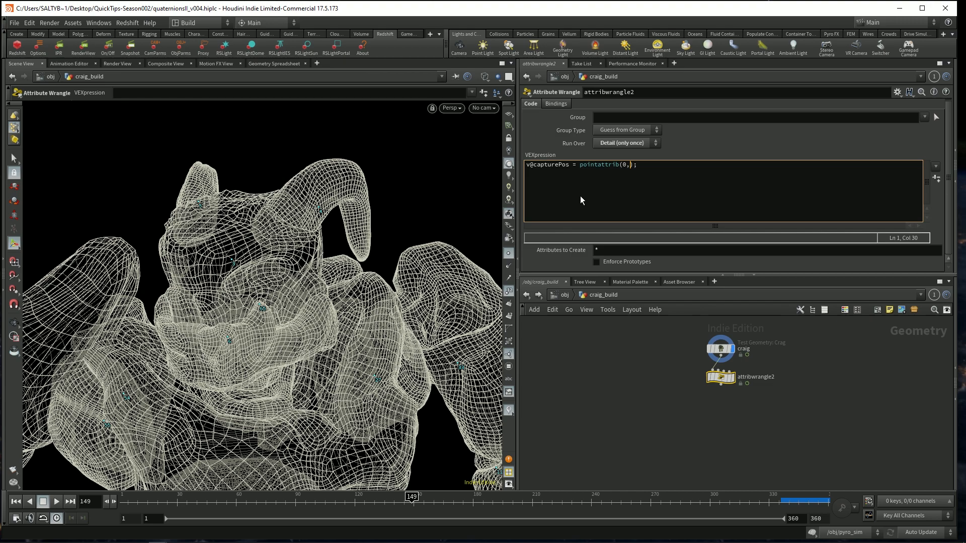
pyautogui.write('"P"')
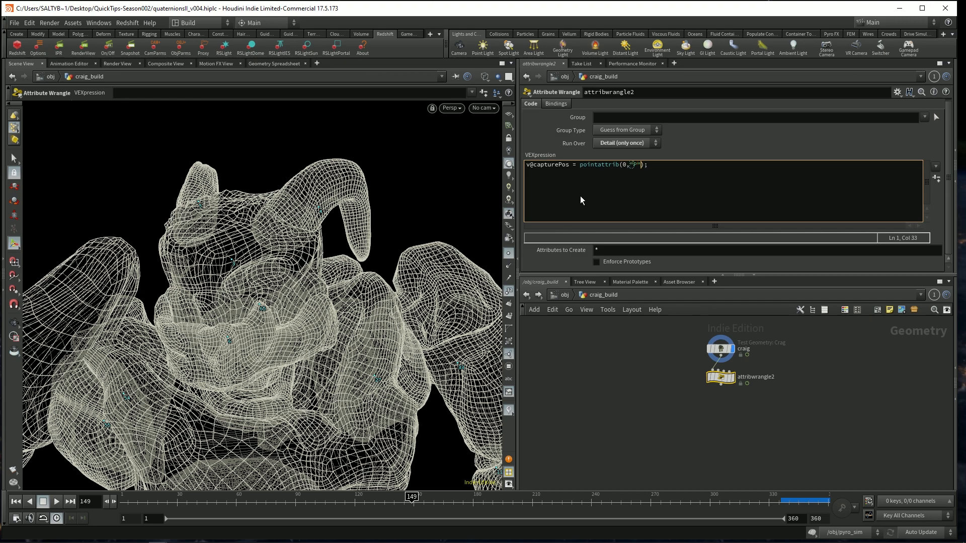
pyautogui.write('chi("')
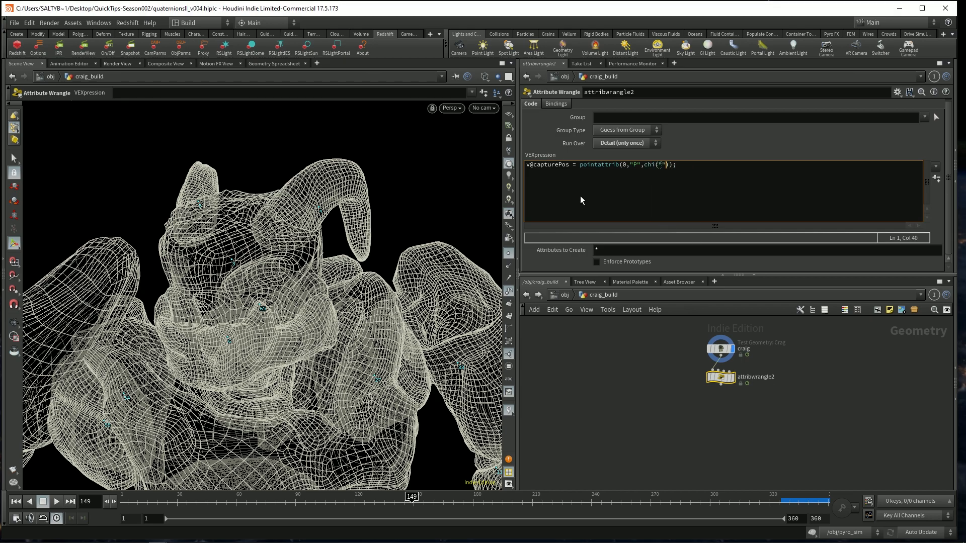
pyautogui.write('point_number')
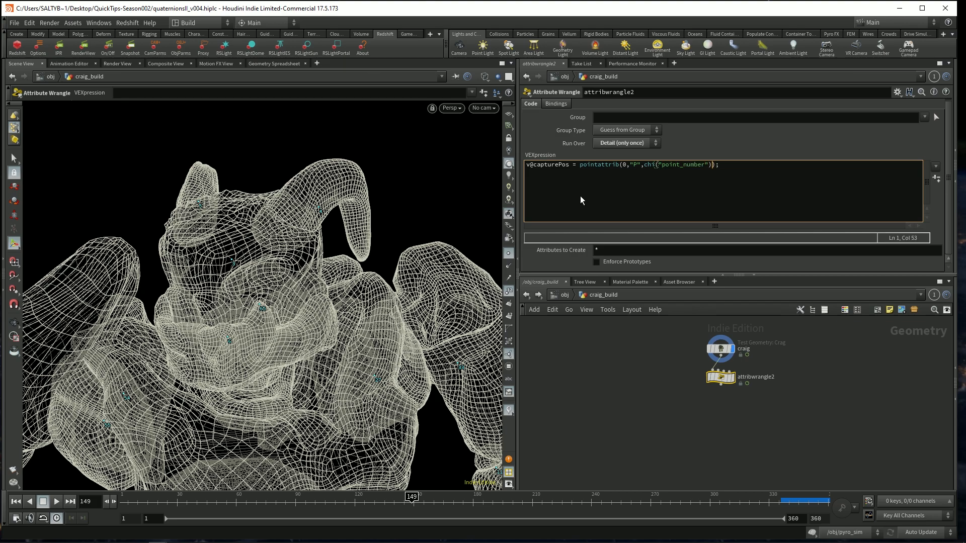
pyautogui.write(',0')
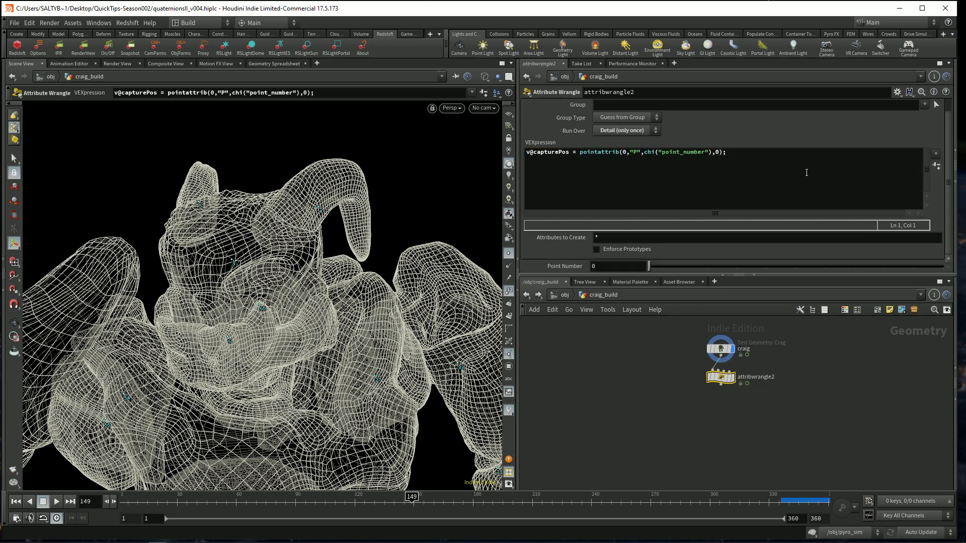
# Step: Create the spare Point Number parameter and set it to 3
pyautogui.click(616, 265)
pyautogui.write('3')
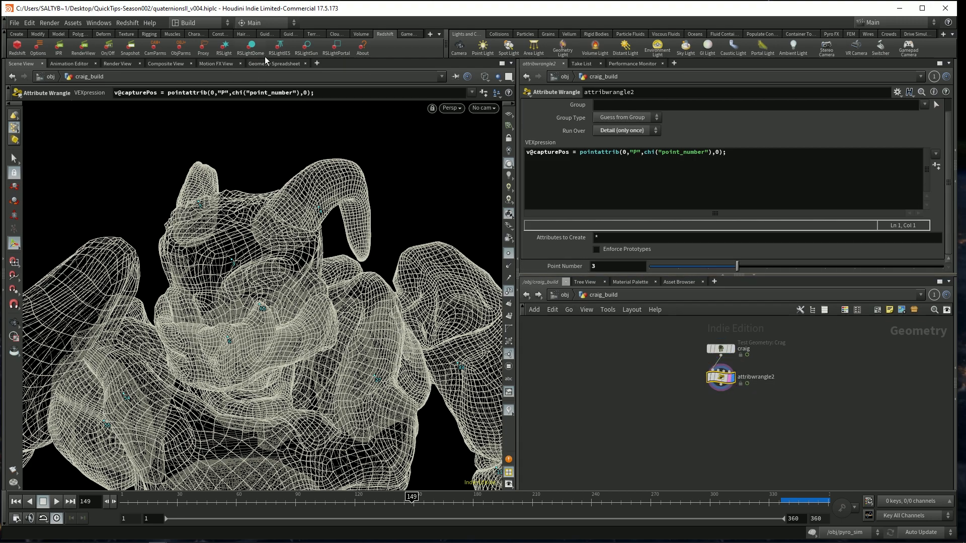
pyautogui.click(274, 64)
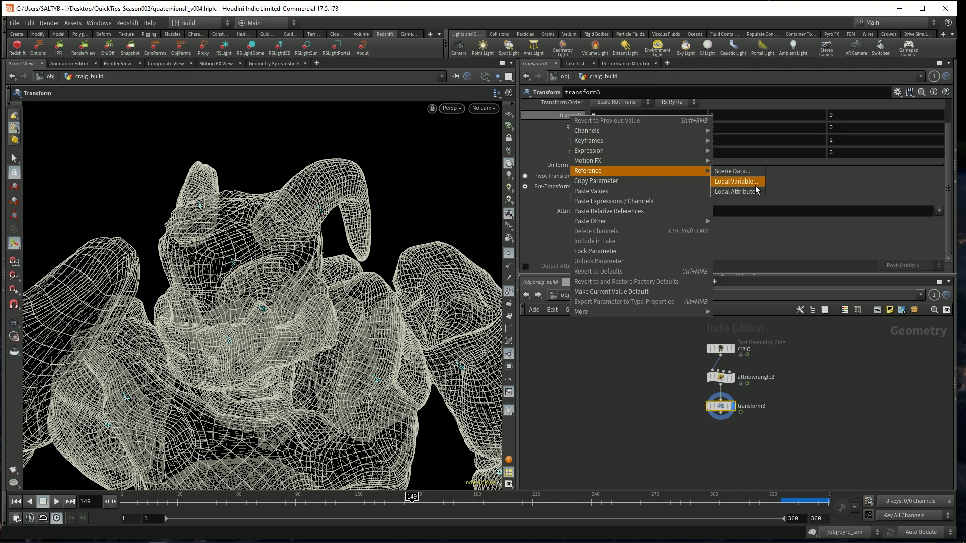
# Step: On transform3, browse local attributes and enable Invert Transformation to pin Craig at the origin
pyautogui.click(736, 191)
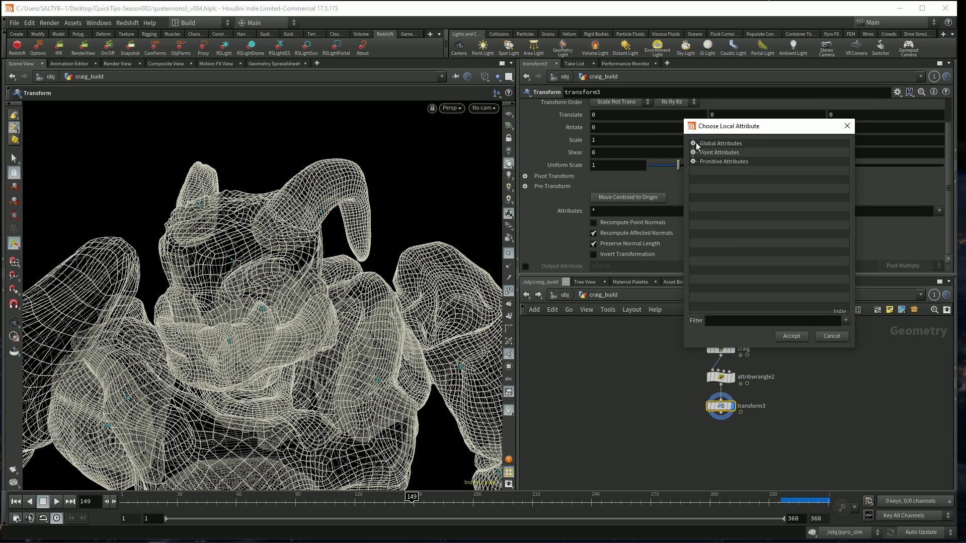
pyautogui.click(692, 143)
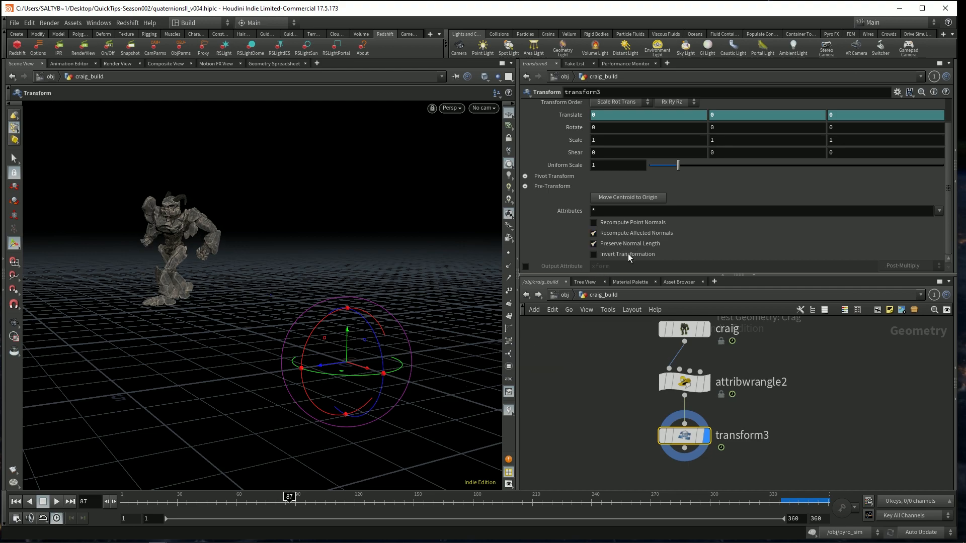
pyautogui.click(594, 254)
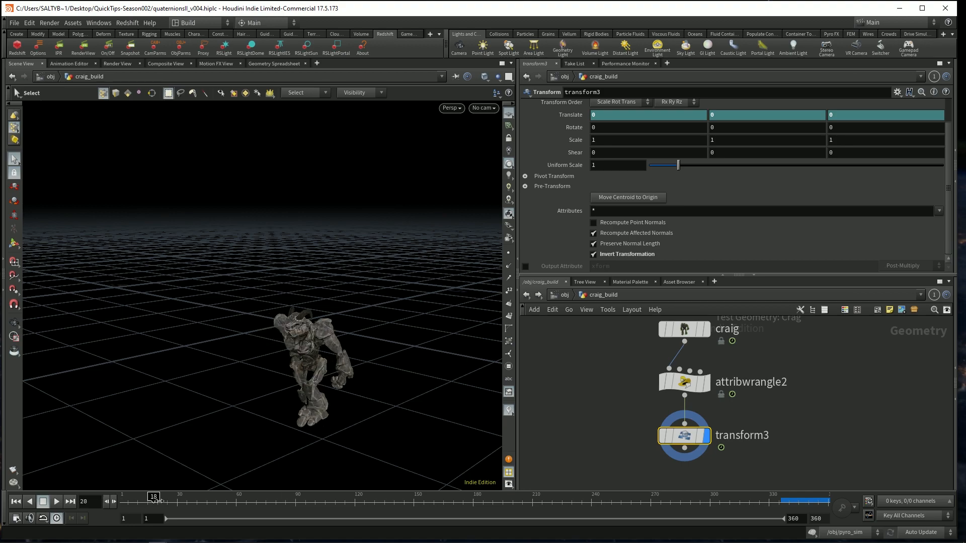
# Step: Scrub through early, middle and late frames to verify Craig stays pinned
pyautogui.moveTo(154, 502); pyautogui.dragTo(427, 503)
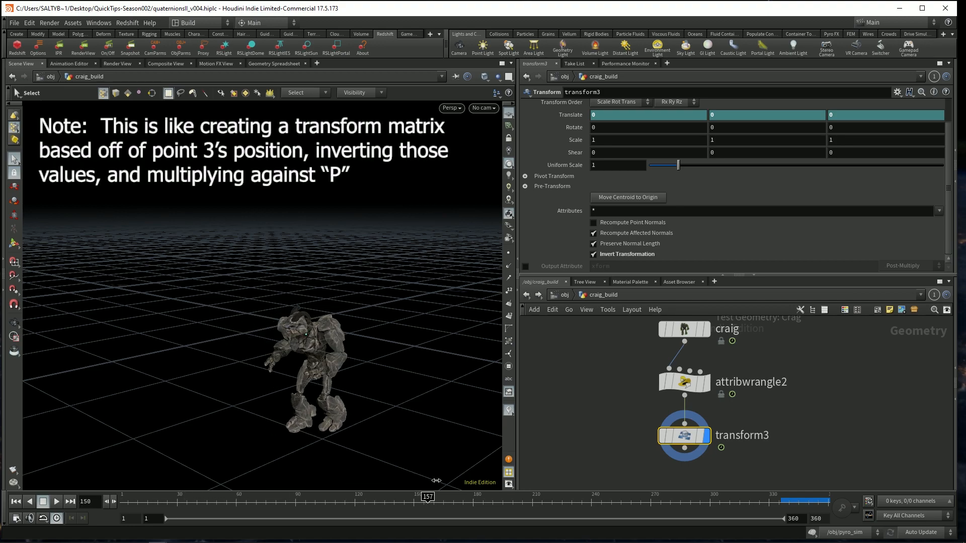
pyautogui.moveTo(426, 496); pyautogui.dragTo(632, 497)
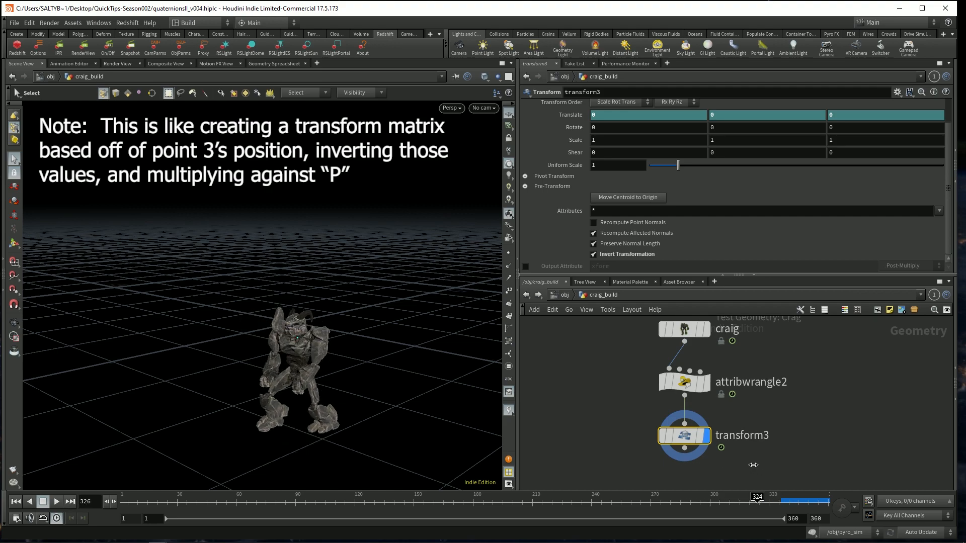
pyautogui.moveTo(757, 497); pyautogui.dragTo(490, 497)
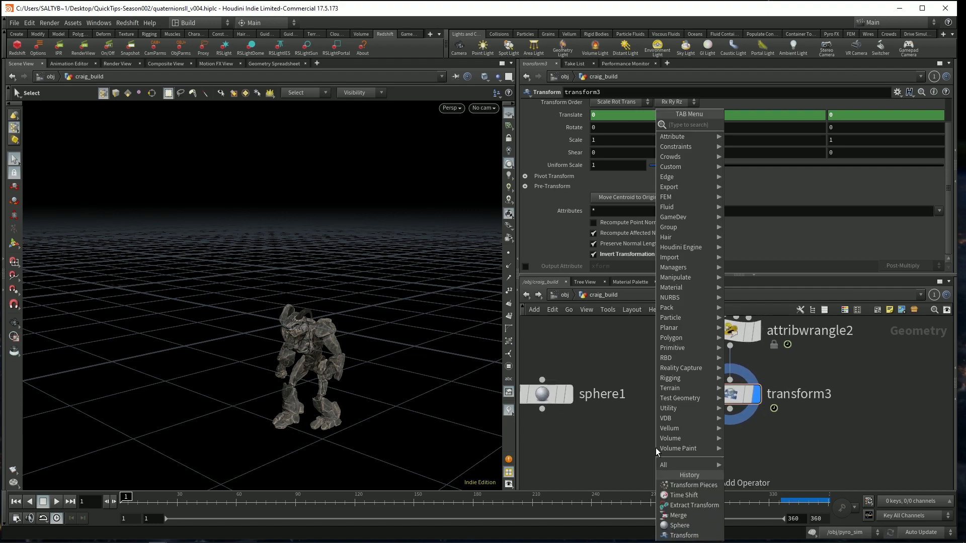
# Step: Merge sphere1 with transform3 and add non-inverted transform4 so the sphere follows Craig's head
pyautogui.click(677, 515)
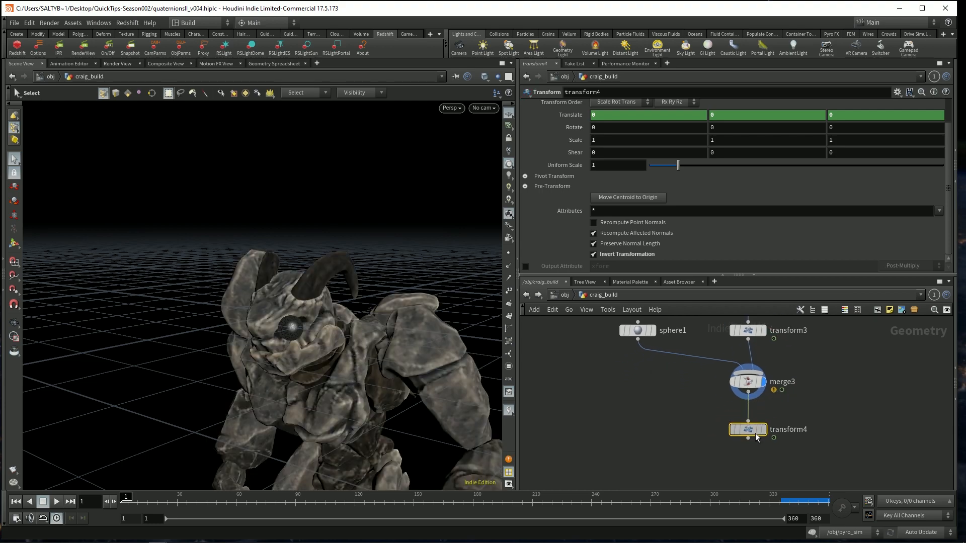
pyautogui.click(594, 253)
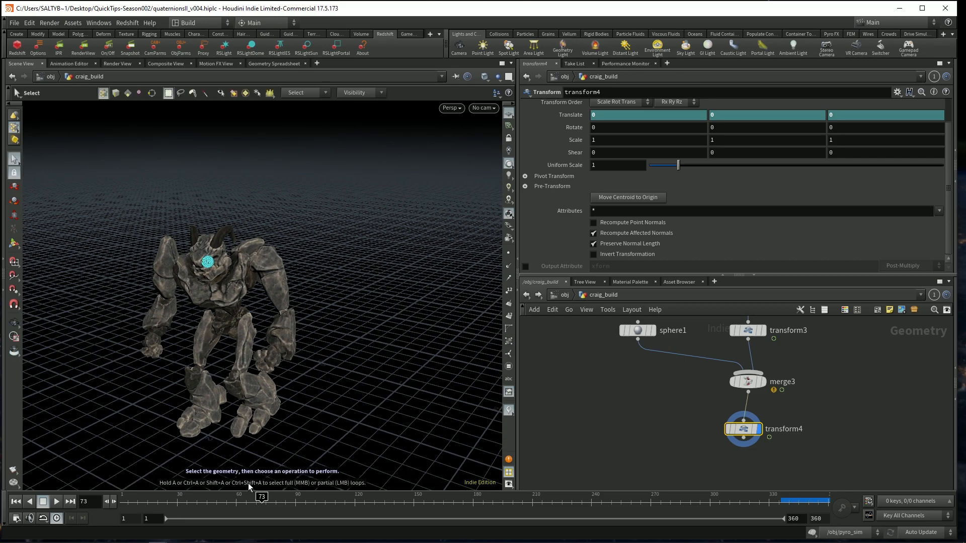
pyautogui.moveTo(261, 497); pyautogui.dragTo(302, 497)
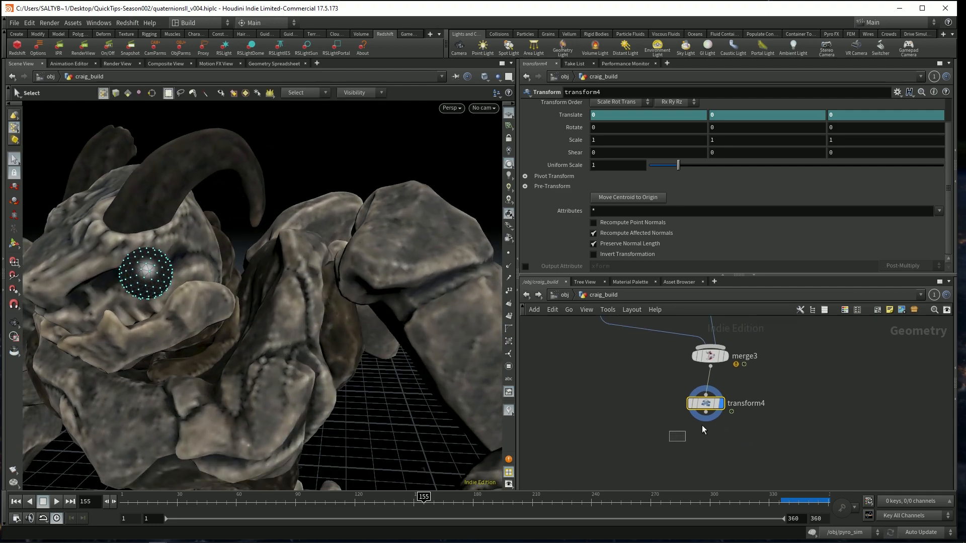
# Step: Add an Extract Transform node and regroup it with sphere1 near the inverting transform3
pyautogui.press('tab')
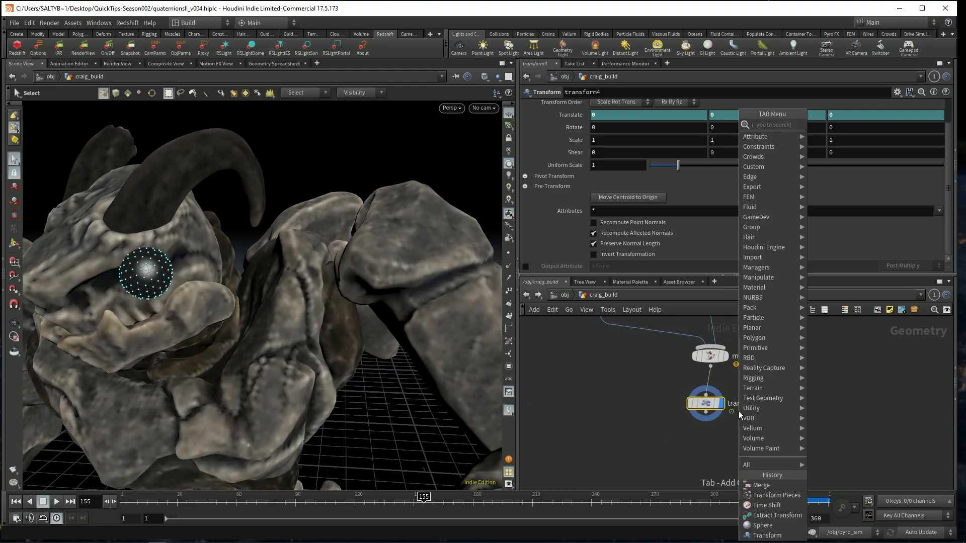
pyautogui.write('extra')
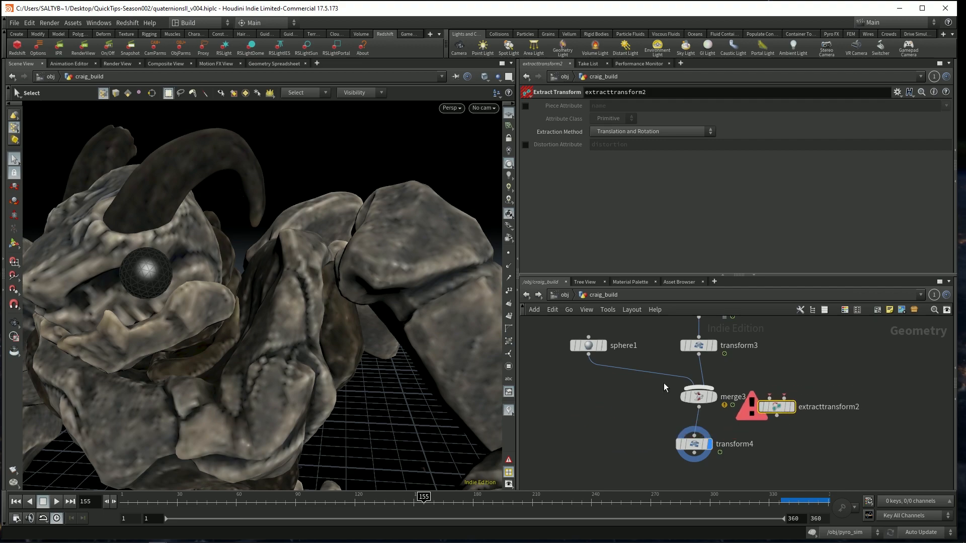
pyautogui.click(588, 345)
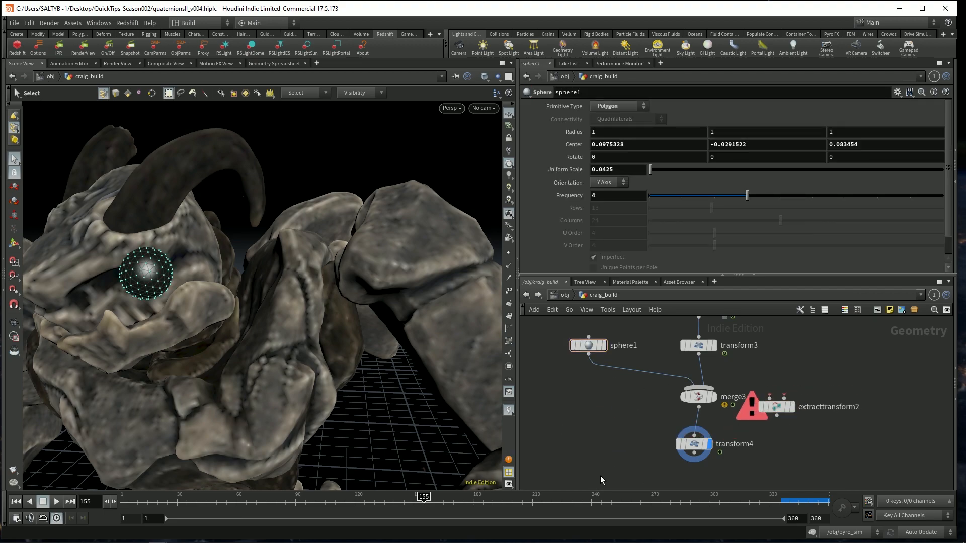
pyautogui.moveTo(587, 345); pyautogui.dragTo(565, 408)
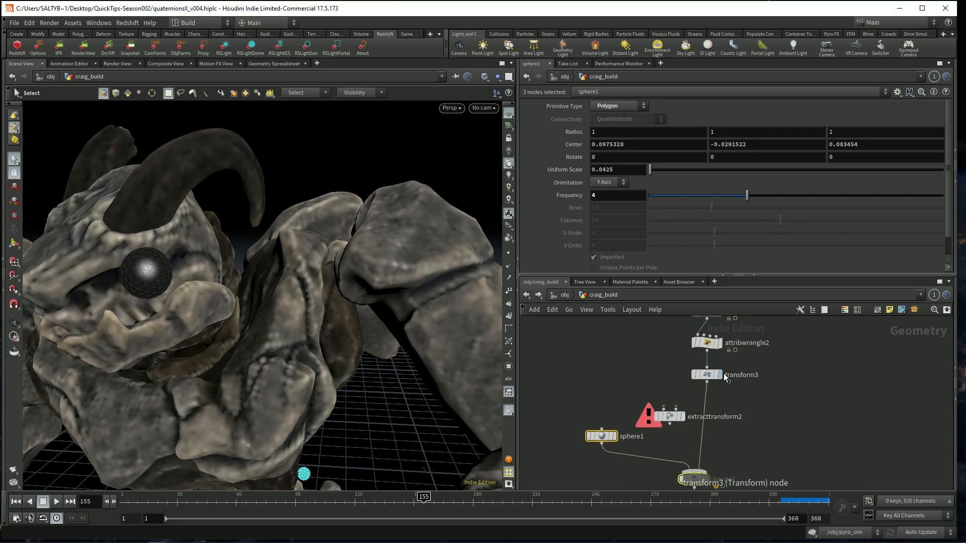
pyautogui.click(707, 374)
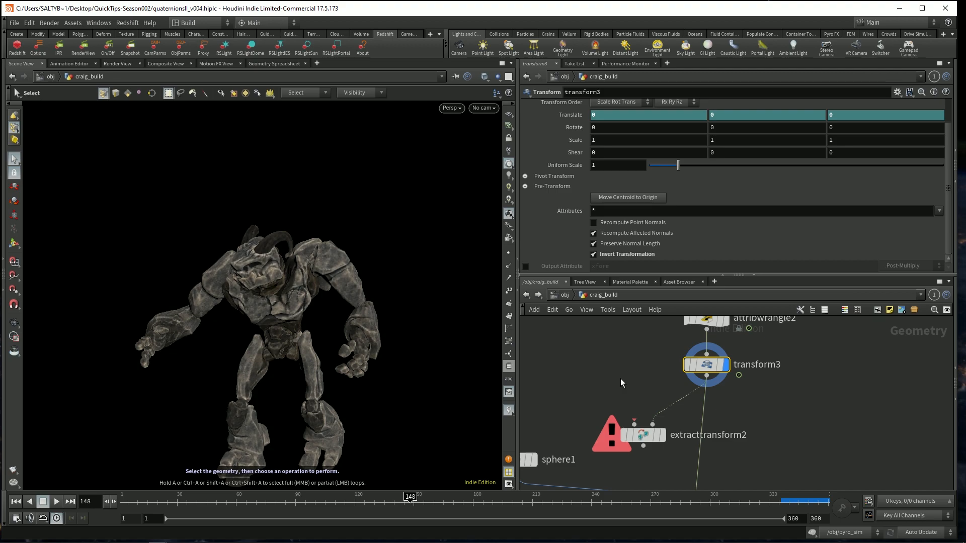
pyautogui.press('tab')
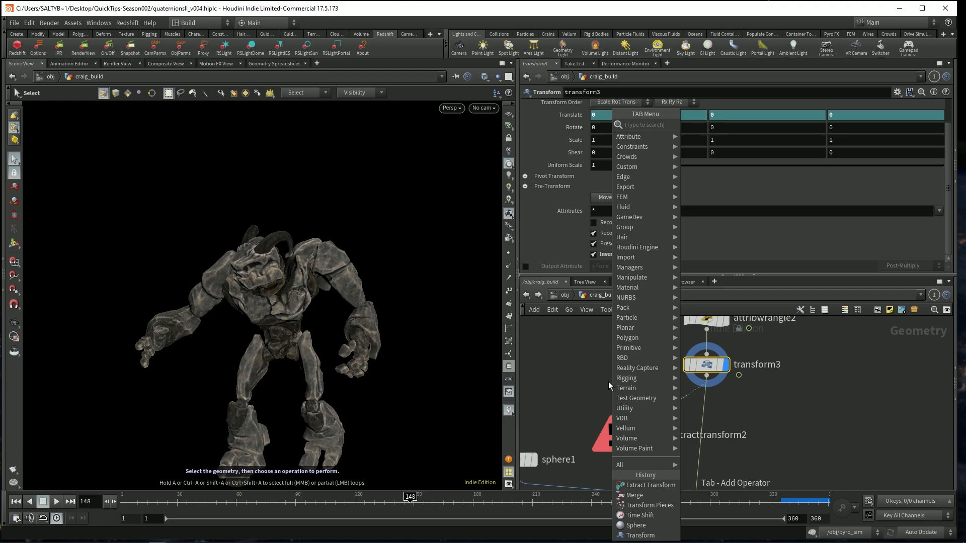
# Step: Add a Time Shift held at frame 1 and feed it into extracttransform2's first input
pyautogui.write('t')
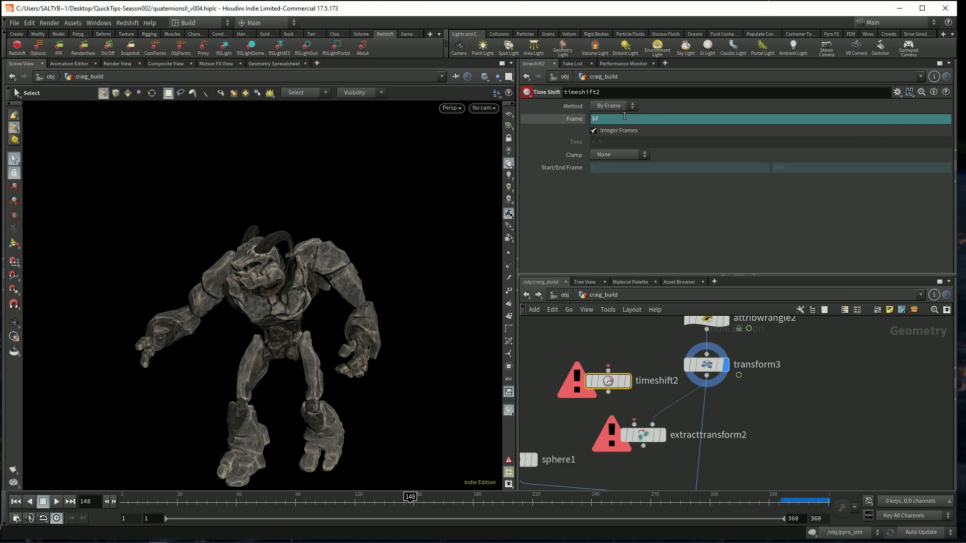
pyautogui.moveTo(572, 119)
pyautogui.write('1')
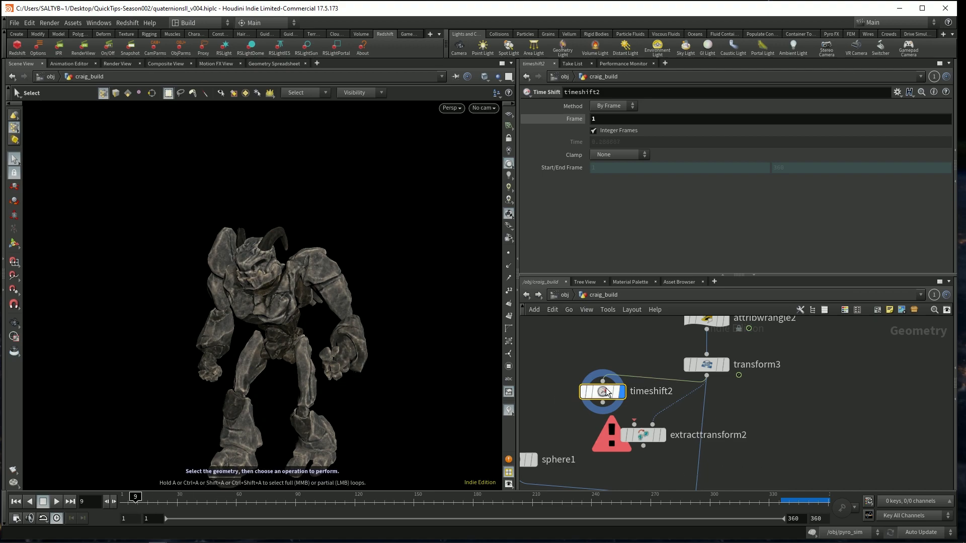
pyautogui.moveTo(603, 391); pyautogui.dragTo(566, 394)
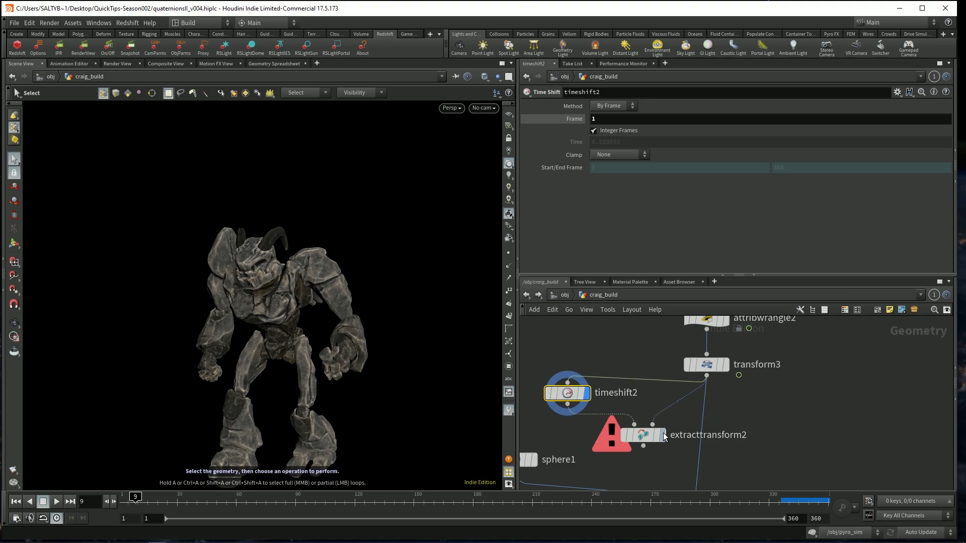
pyautogui.click(706, 364)
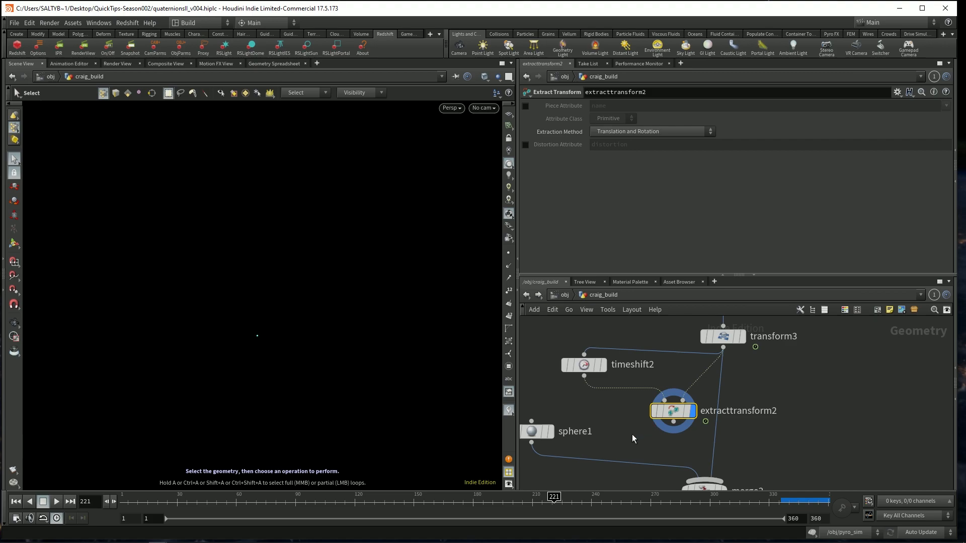
pyautogui.moveTo(299, 325)
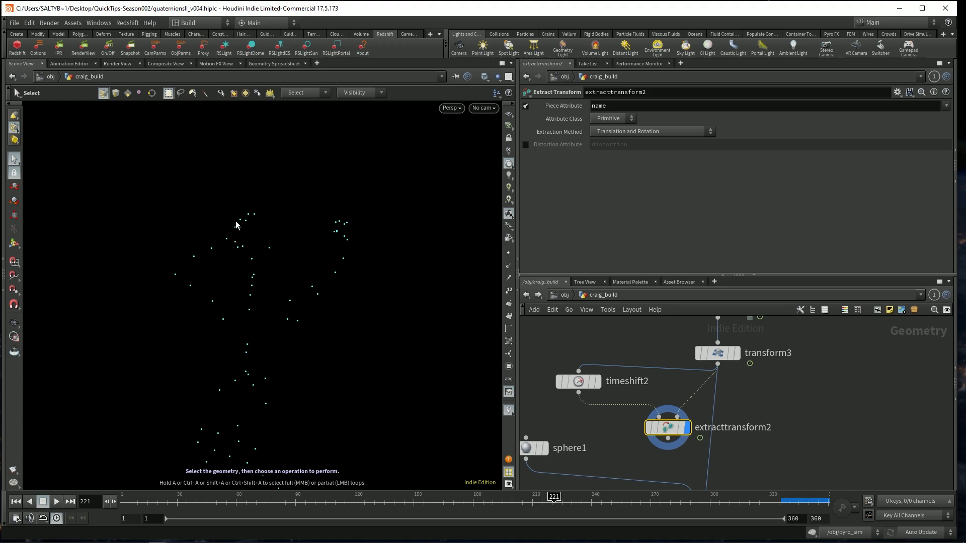
pyautogui.moveTo(252, 249)
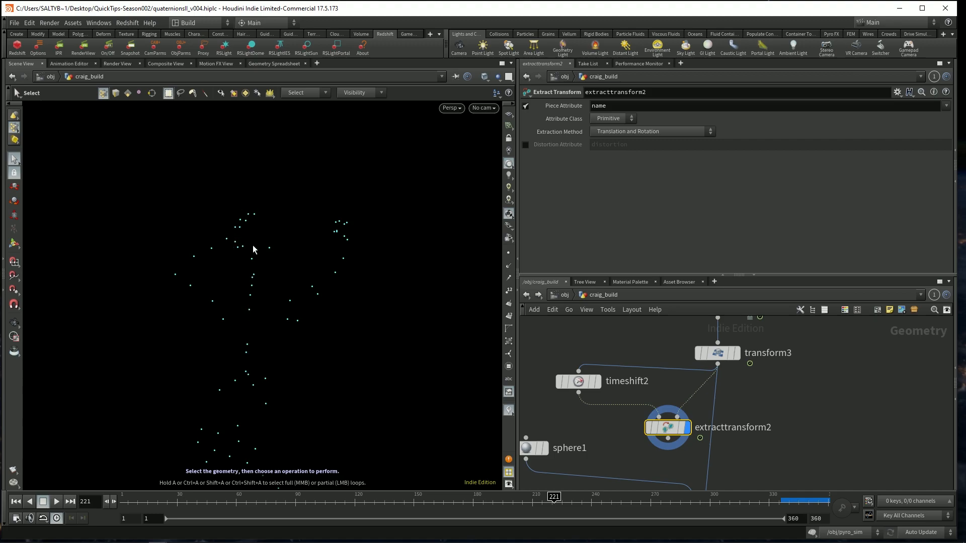
# Step: Enable Piece Attribute 'name' on extracttransform2 and inspect the per-piece points in the Geometry Spreadsheet
pyautogui.click(274, 63)
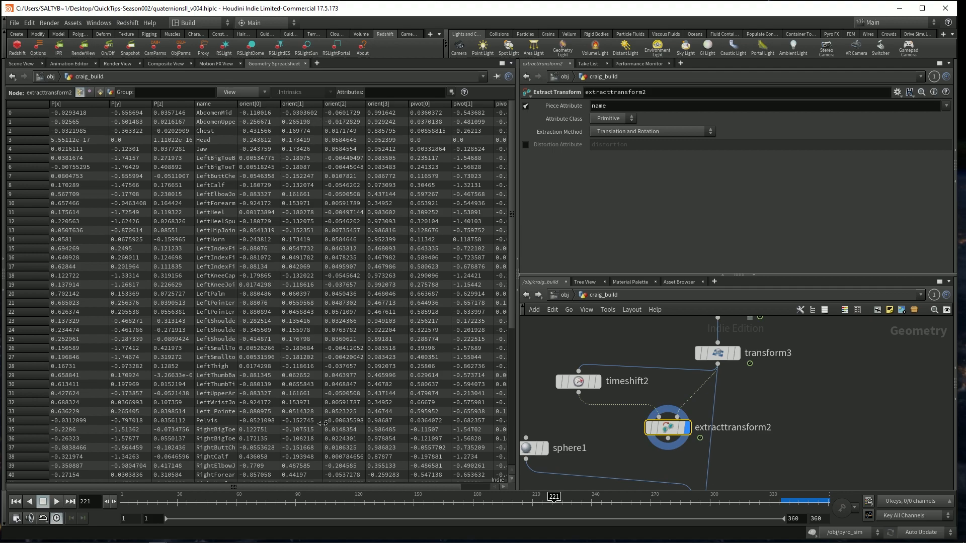
pyautogui.moveTo(277, 109)
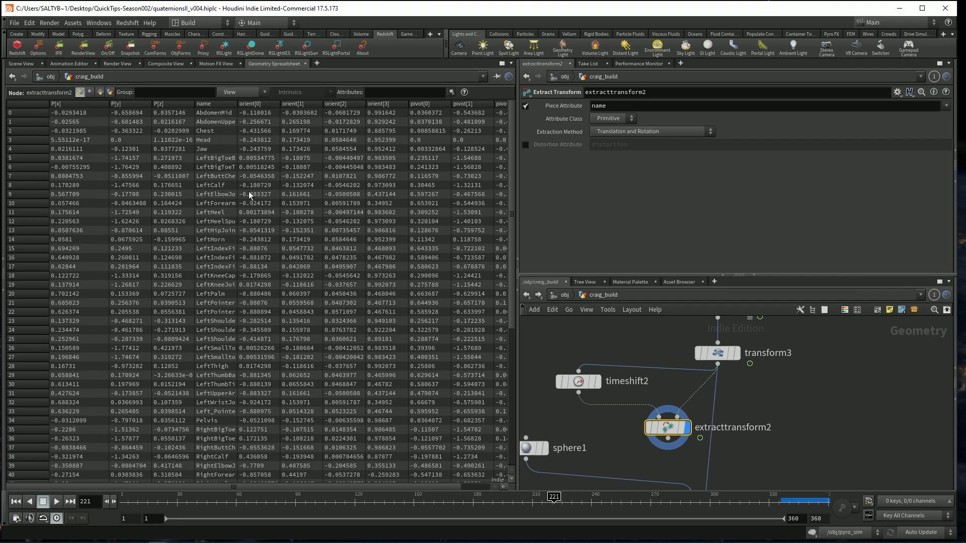
pyautogui.moveTo(356, 435)
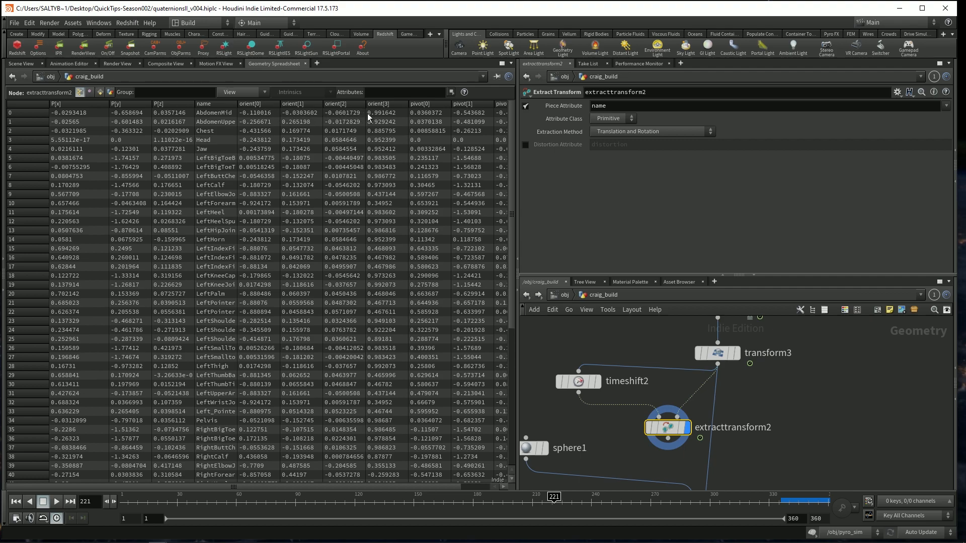
pyautogui.moveTo(259, 105)
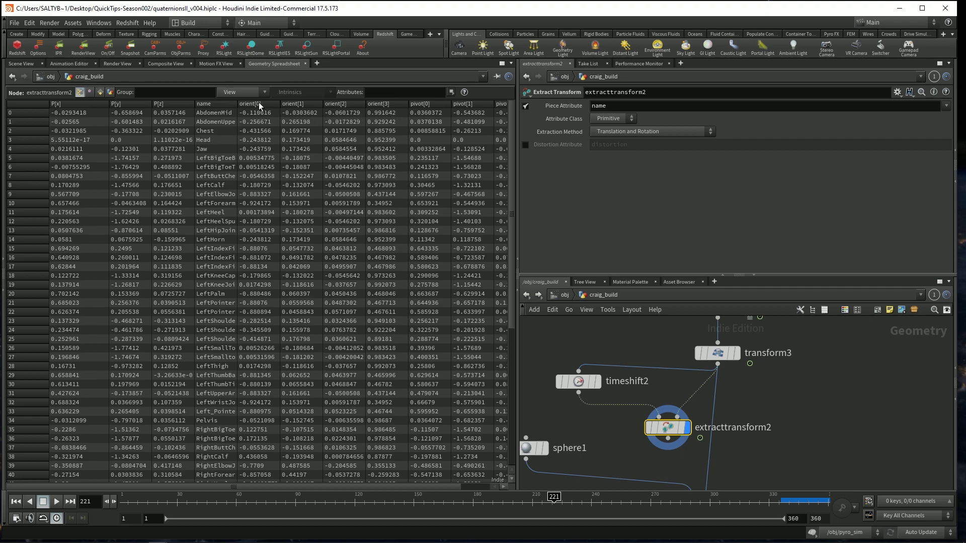
pyautogui.moveTo(354, 121)
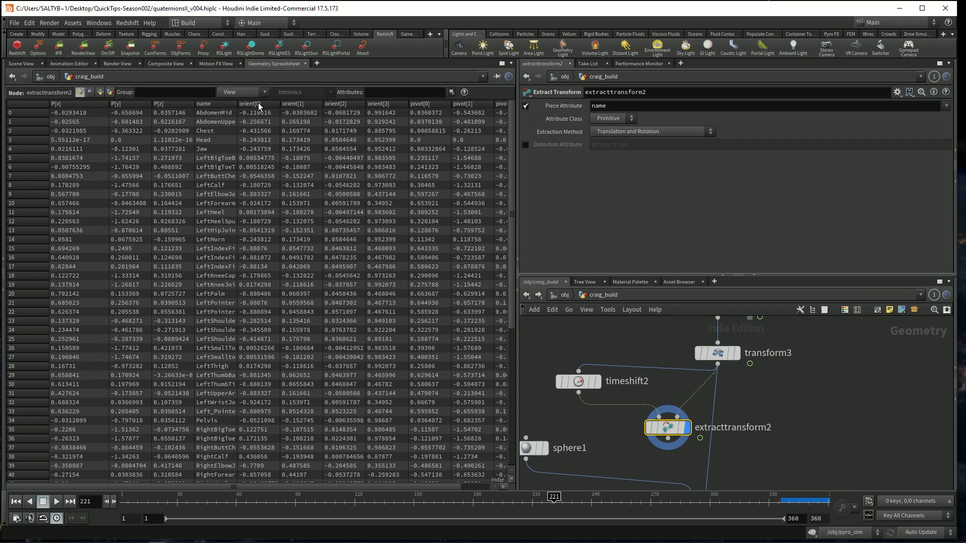
pyautogui.moveTo(342, 116)
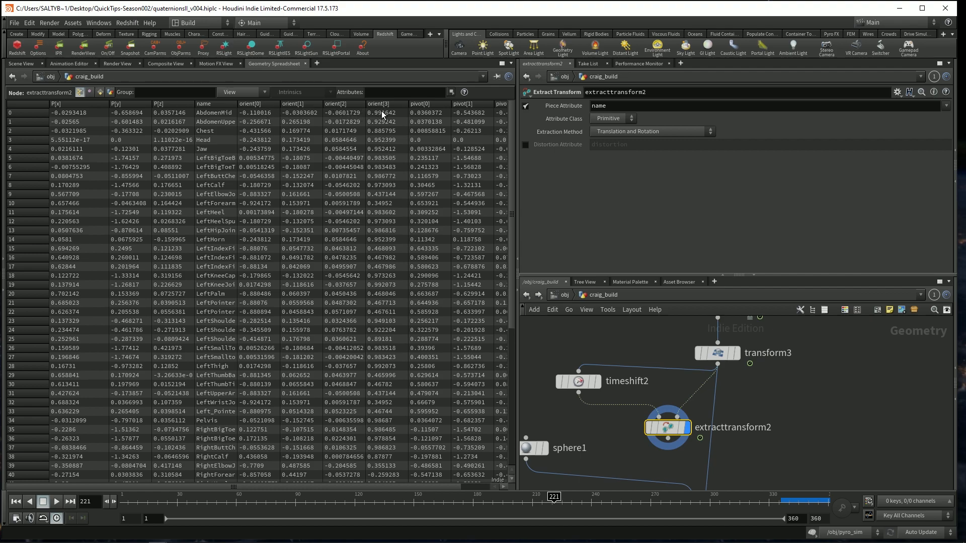
pyautogui.moveTo(391, 121)
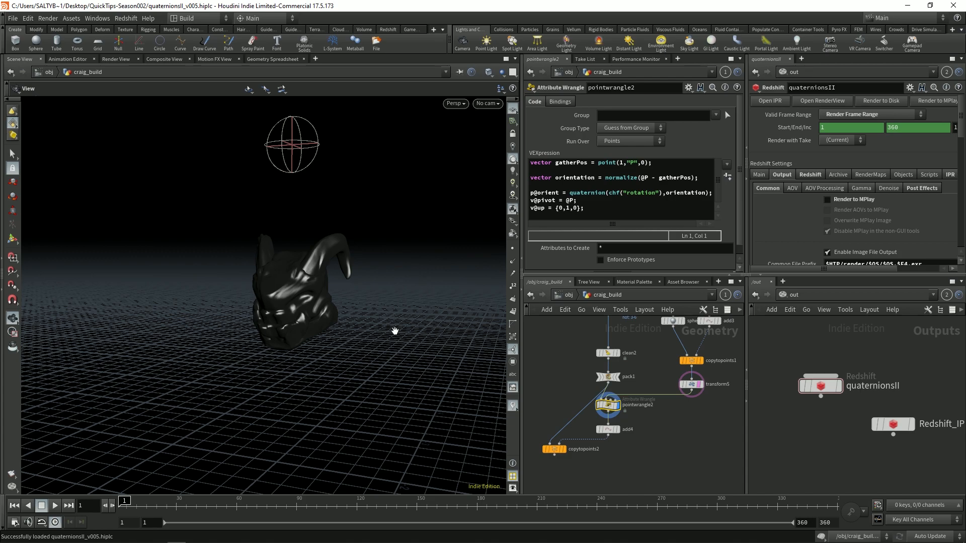
pyautogui.moveTo(316, 325)
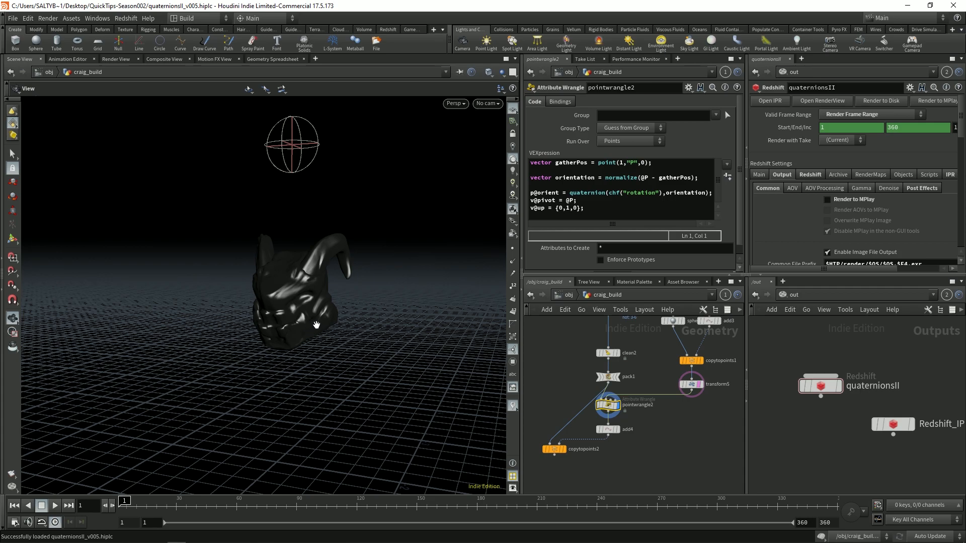
pyautogui.moveTo(285, 130)
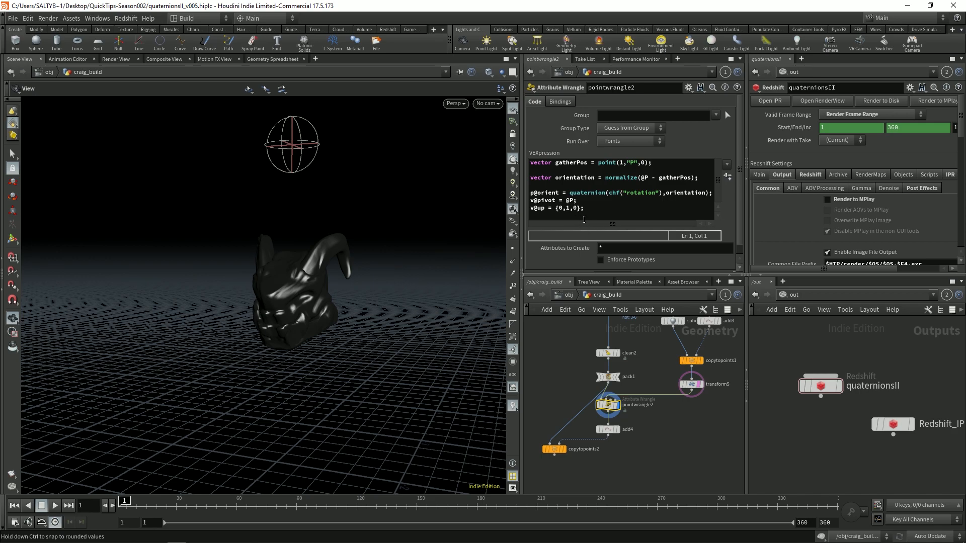
pyautogui.moveTo(284, 217)
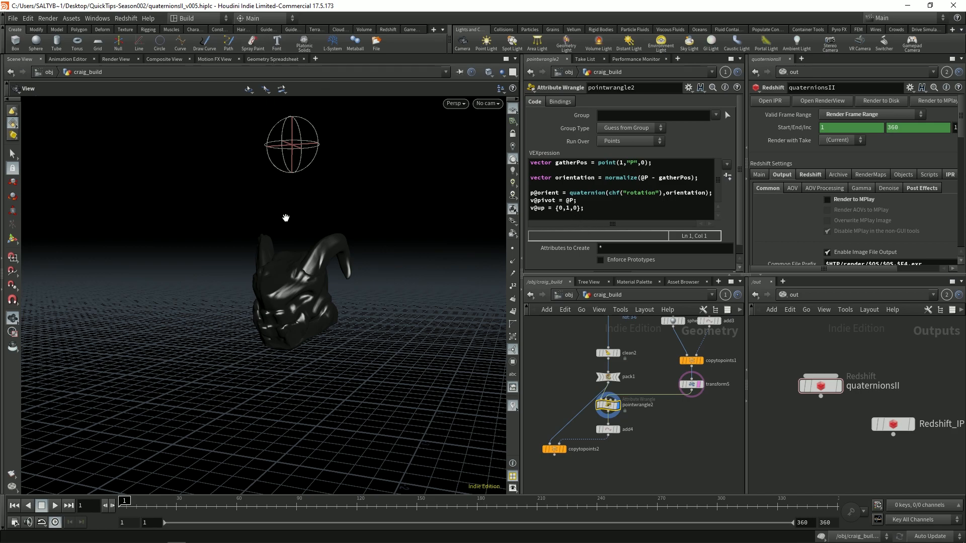
pyautogui.moveTo(306, 159)
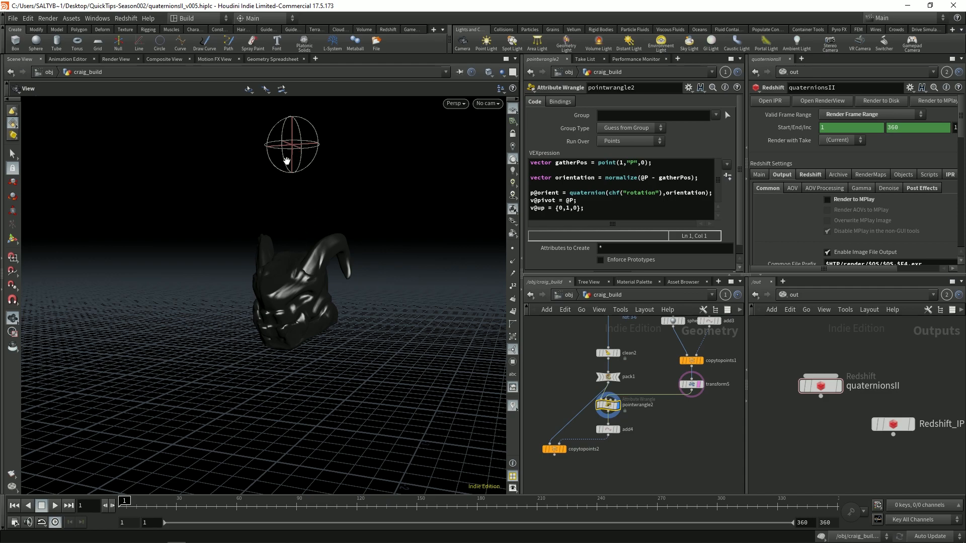
# Step: In quaternionsII_v005, set pointwrangle2 Rotation to 0, display copytopoints2 and move the sphere via transform5
pyautogui.click(274, 58)
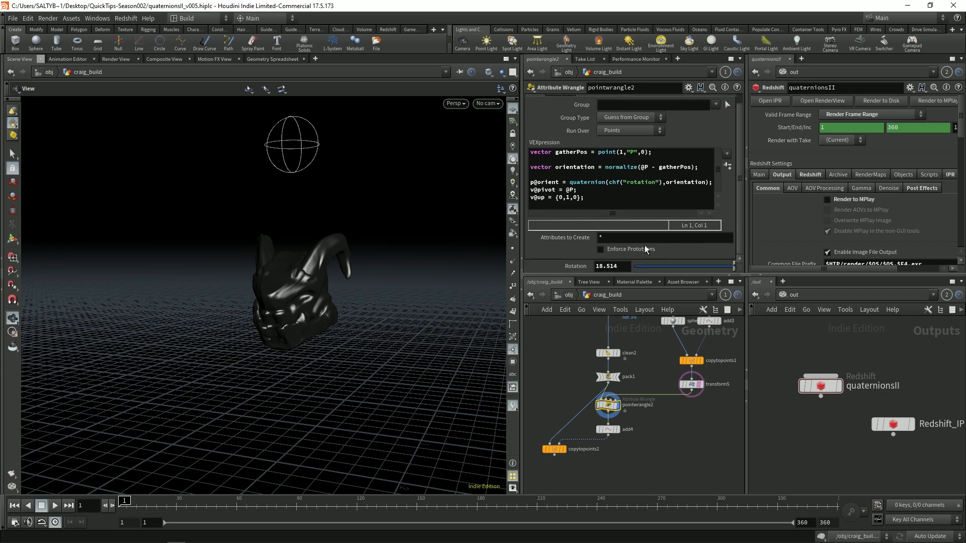
pyautogui.moveTo(574, 361)
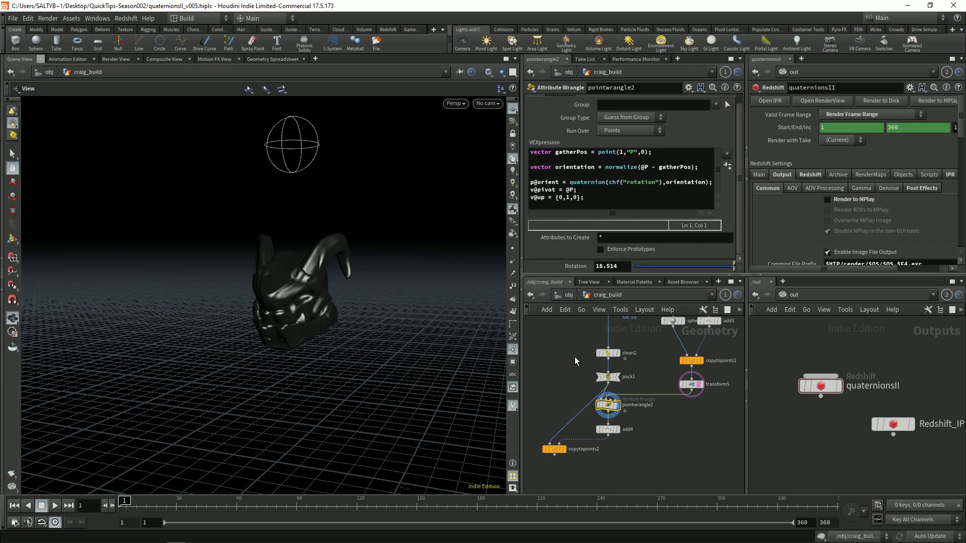
pyautogui.moveTo(310, 179)
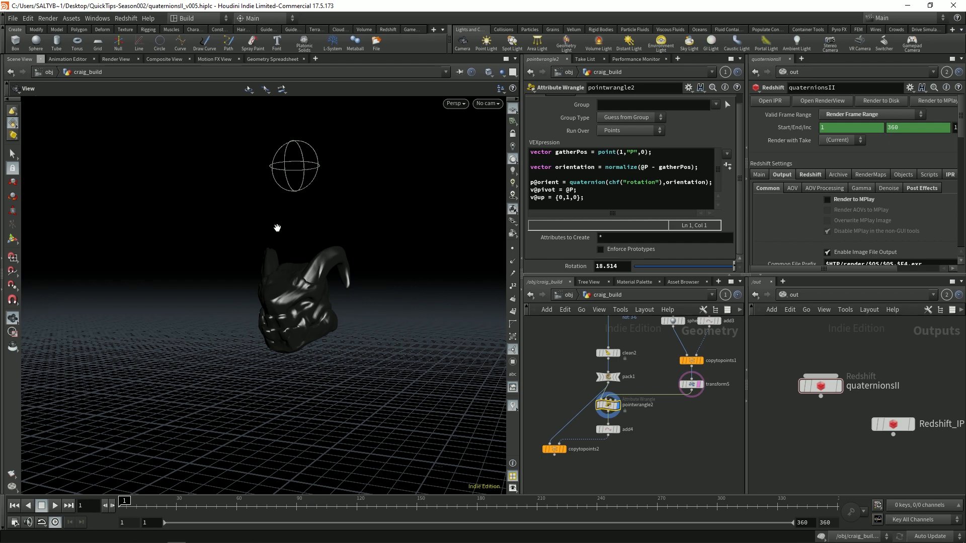
pyautogui.moveTo(319, 191)
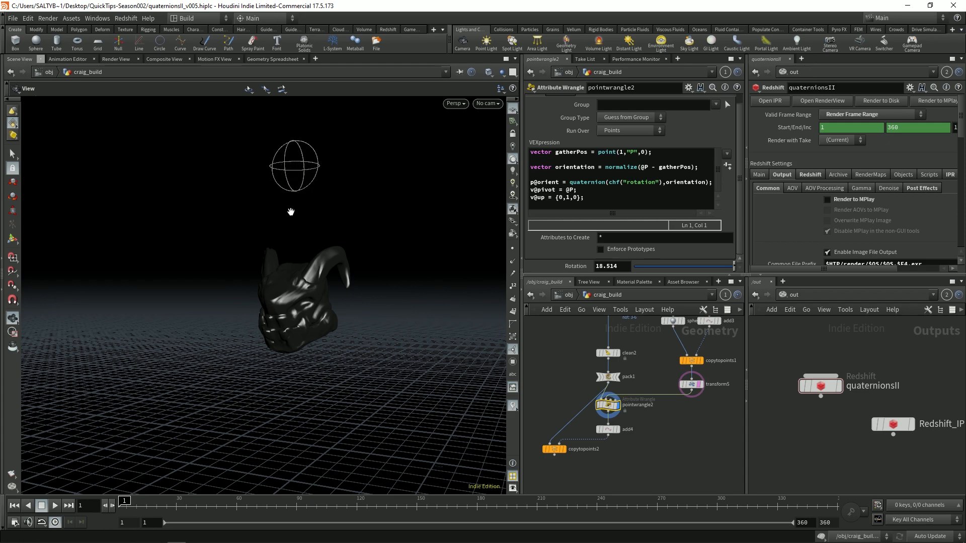
pyautogui.moveTo(296, 177)
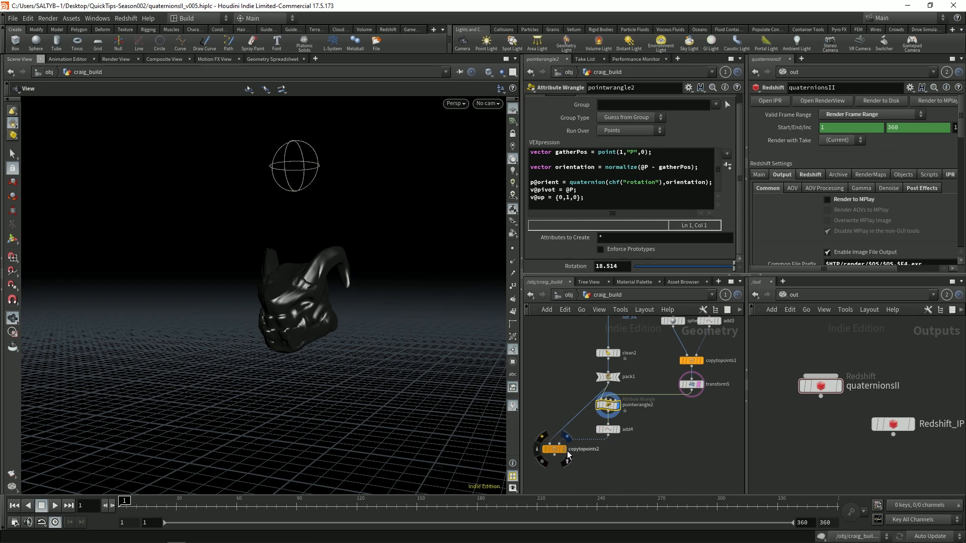
pyautogui.click(551, 448)
pyautogui.write('0')
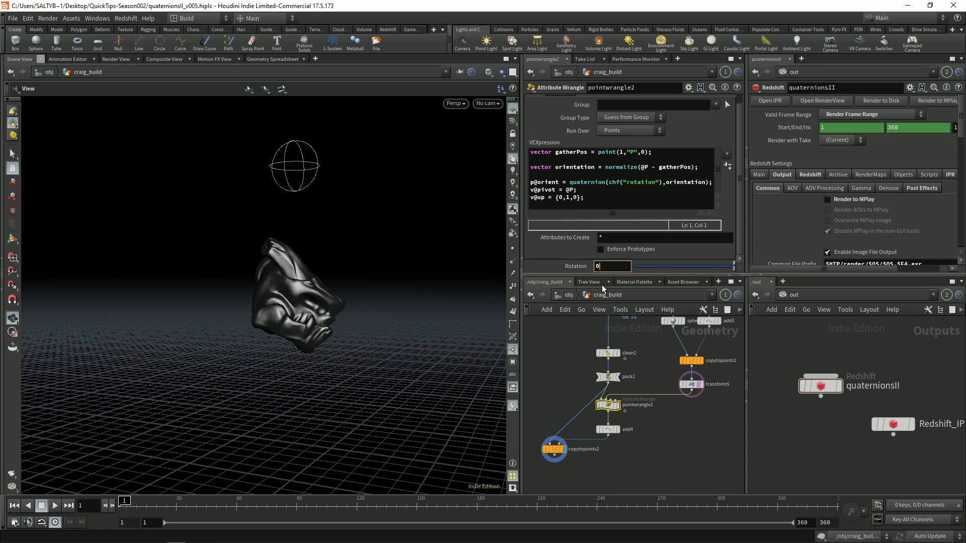
pyautogui.click(691, 384)
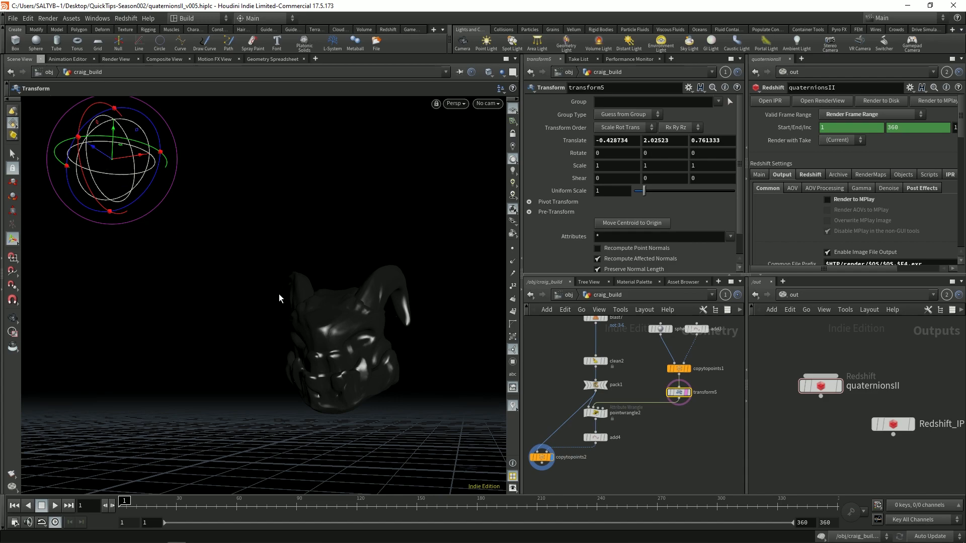
pyautogui.click(595, 413)
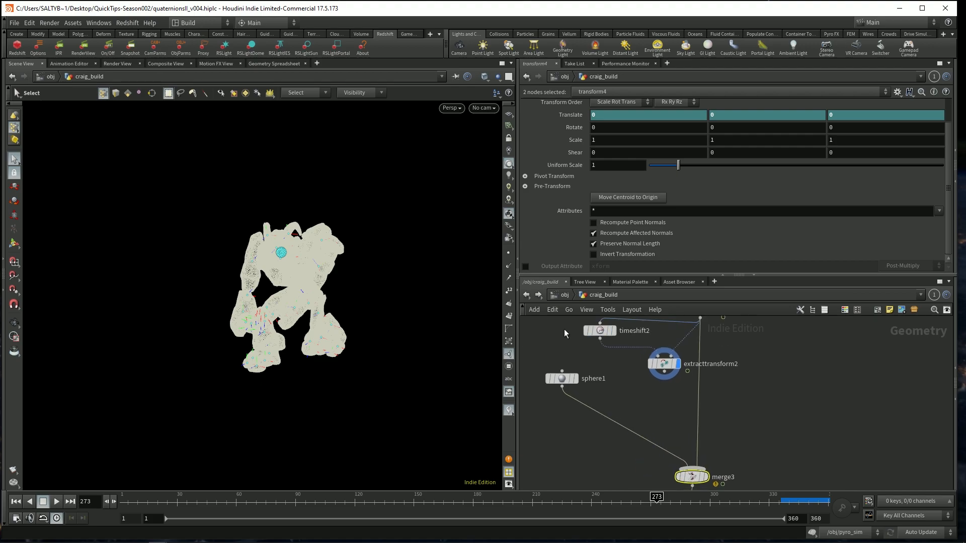
# Step: Blast extracttransform2 to Points group chs("../attribwrangle2/point_number") with Delete Non Selected on
pyautogui.click(665, 363)
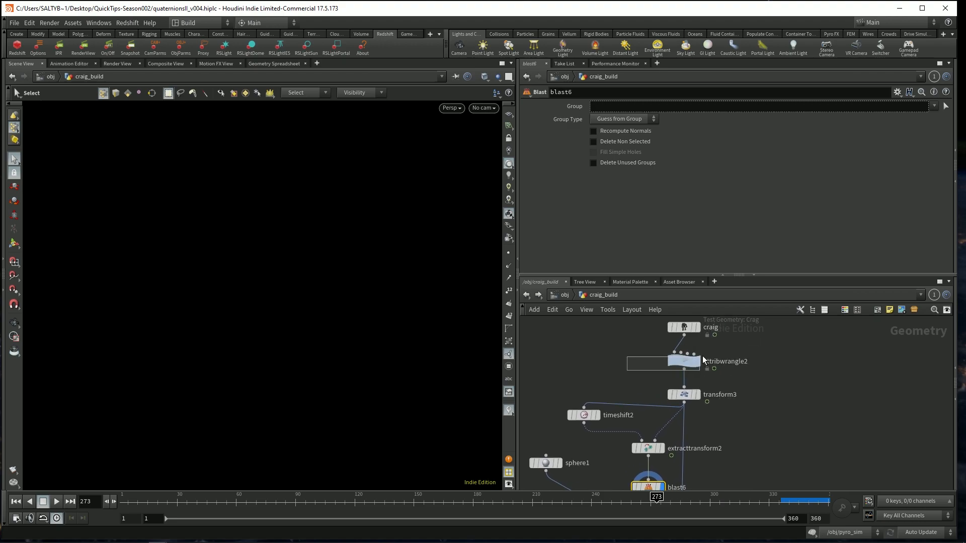
pyautogui.rightClick(555, 266)
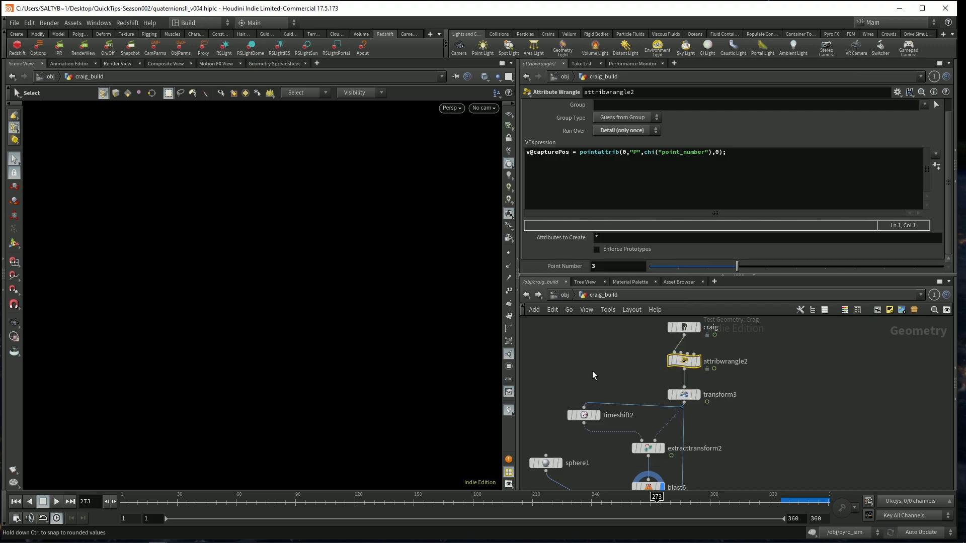
pyautogui.rightClick(573, 105)
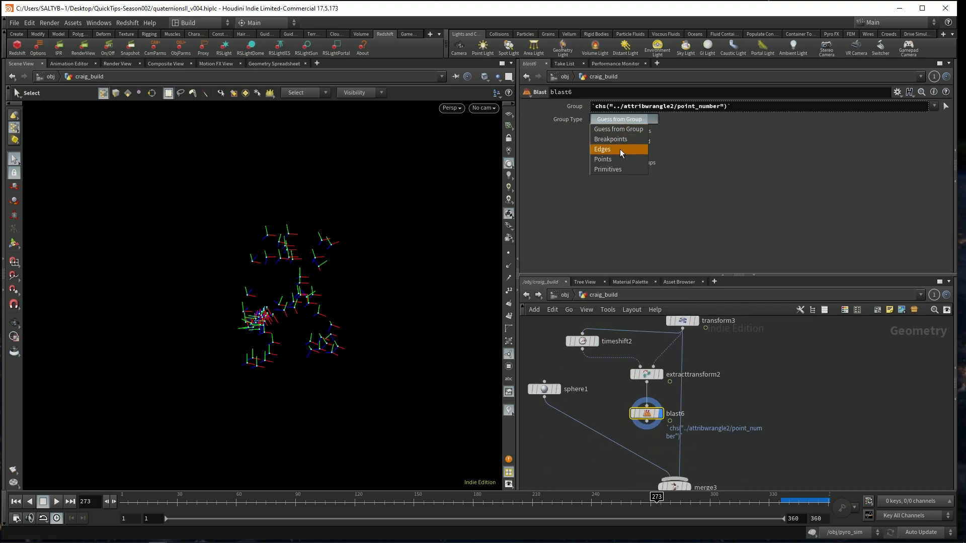
pyautogui.click(601, 159)
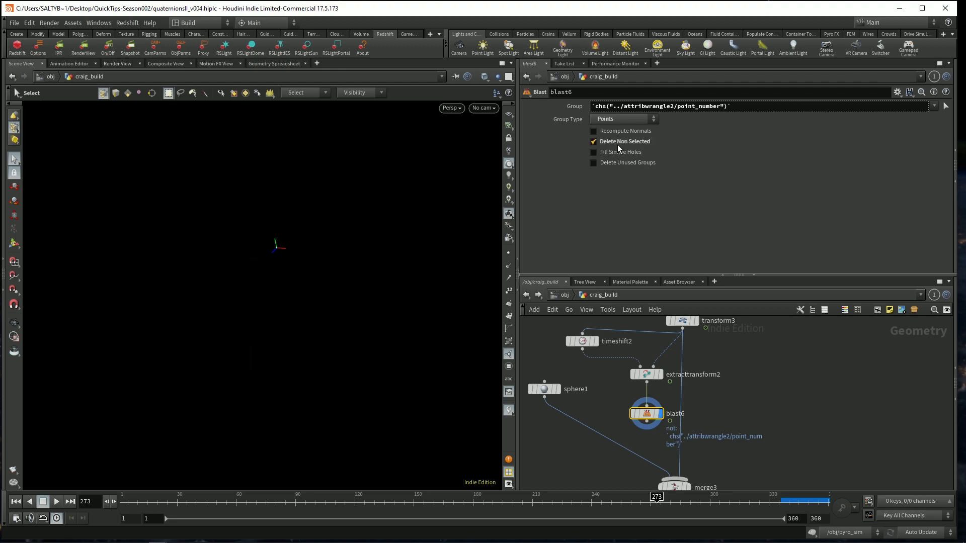
pyautogui.moveTo(285, 240)
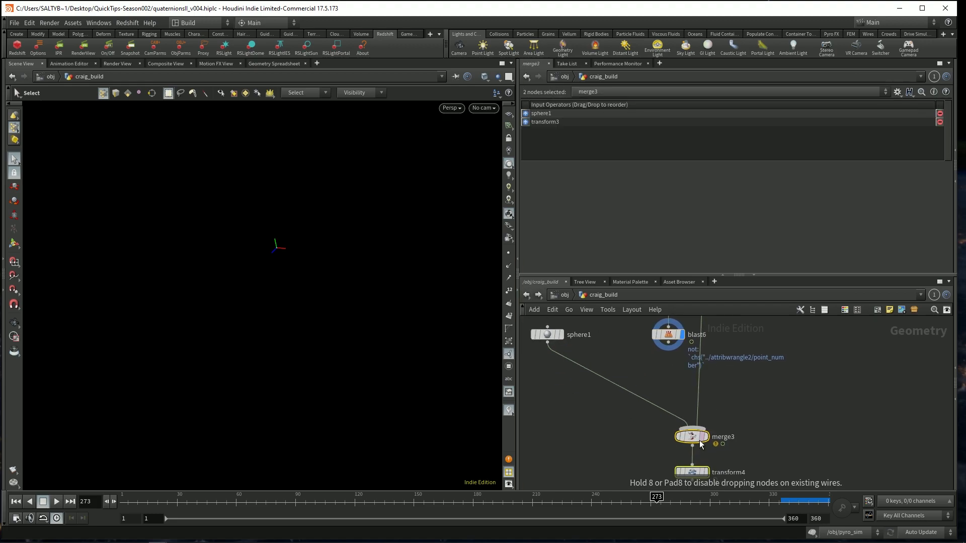
# Step: Add a Transform Pieces node so the sphere takes the head's position and rotation by name
pyautogui.press('tab')
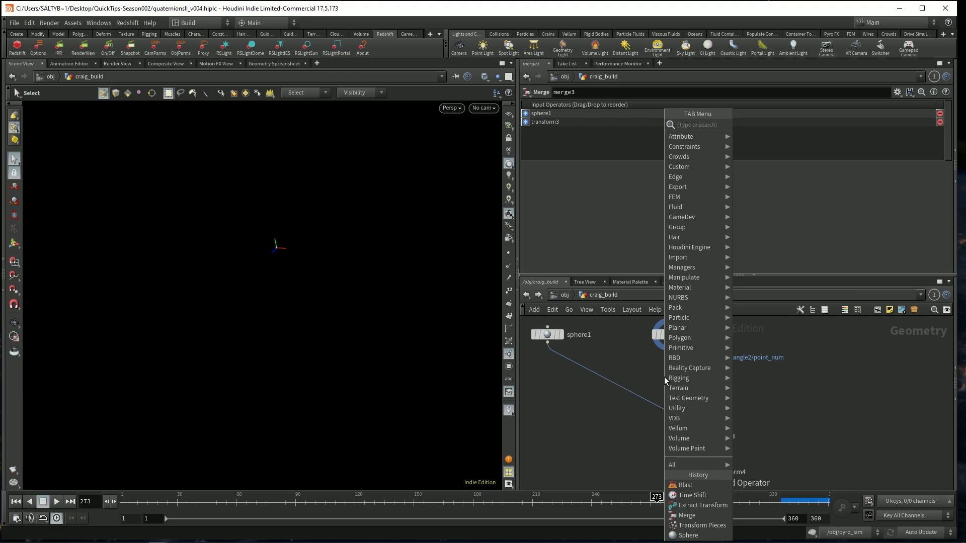
pyautogui.write('a')
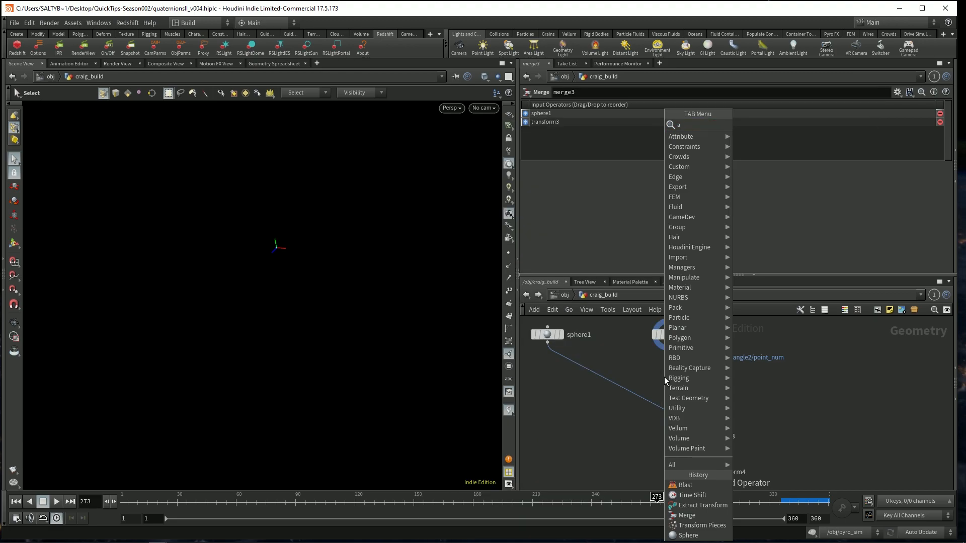
pyautogui.write('transform pie')
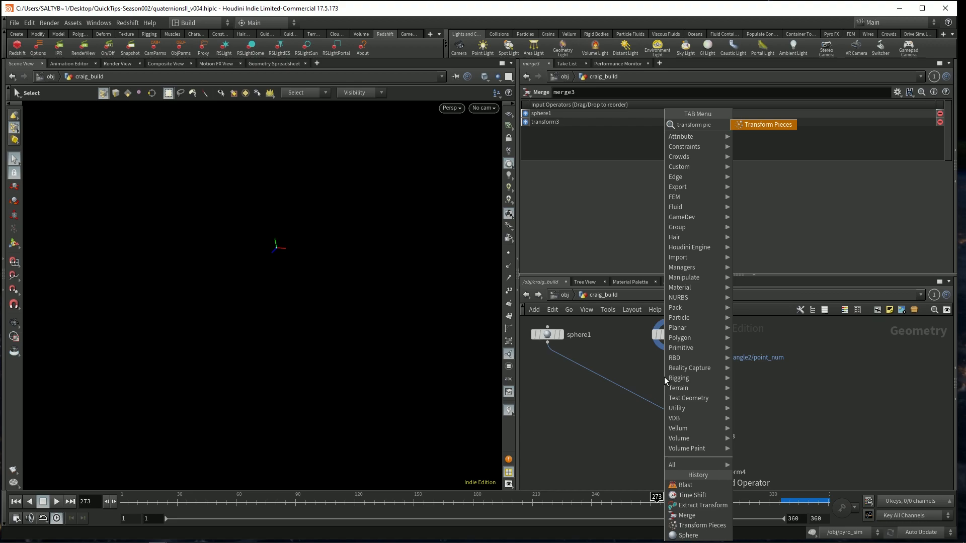
pyautogui.click(705, 525)
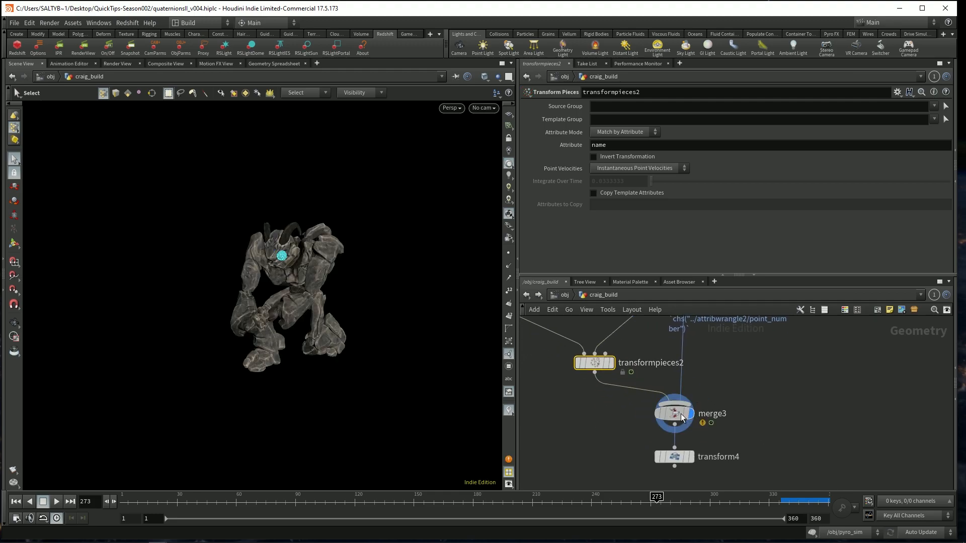
# Step: Display the merged Craig and sphere and scrub the timeline to verify the sphere follows
pyautogui.click(673, 457)
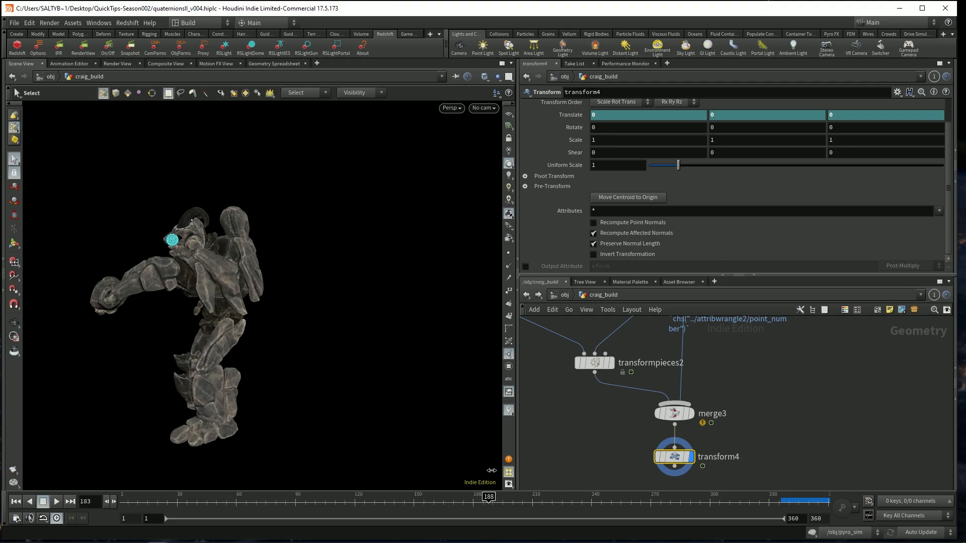
pyautogui.moveTo(487, 497); pyautogui.dragTo(636, 497)
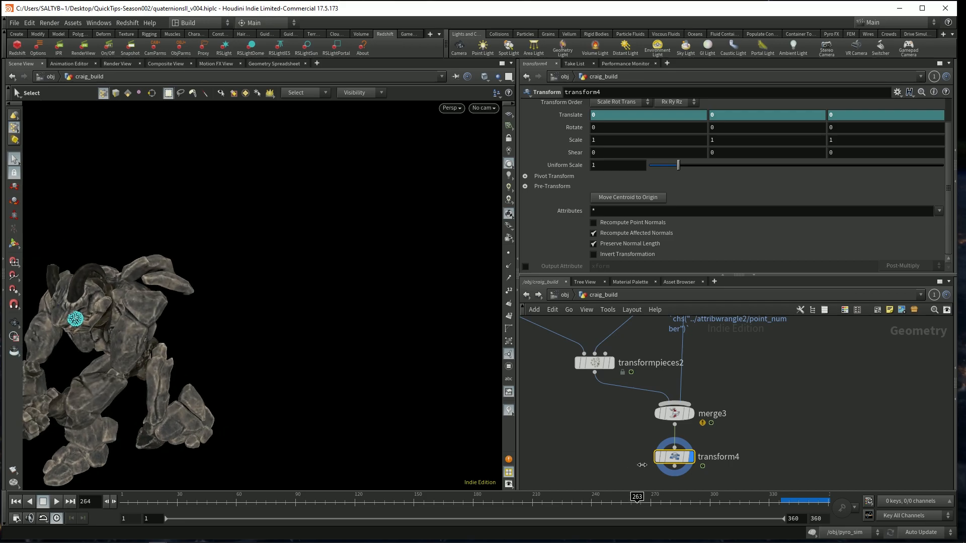